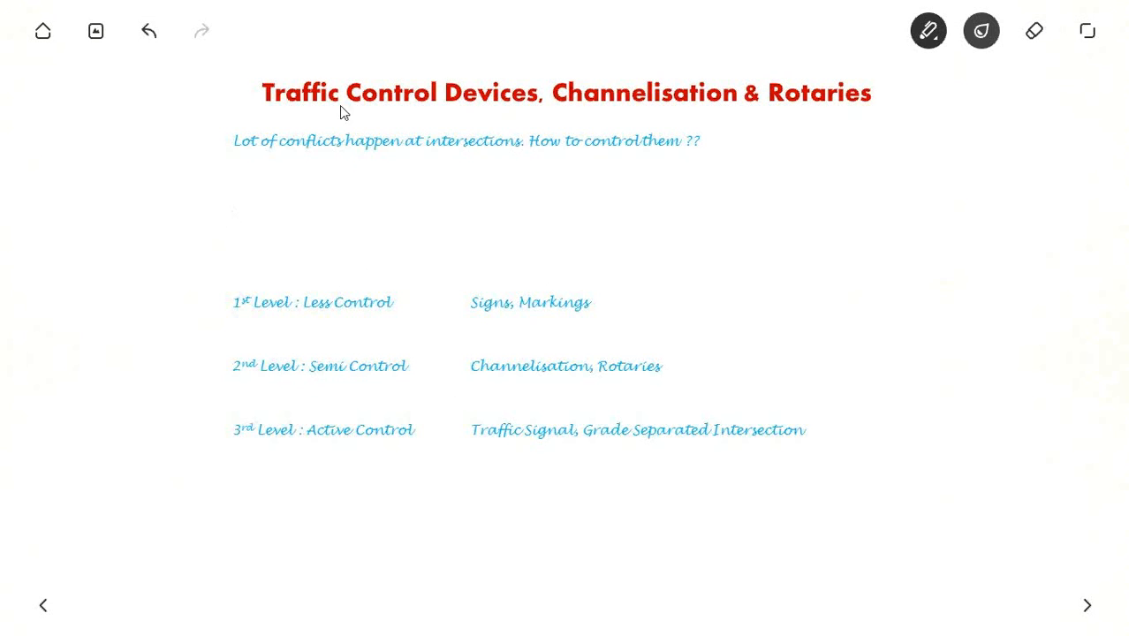
pyautogui.moveTo(693, 115)
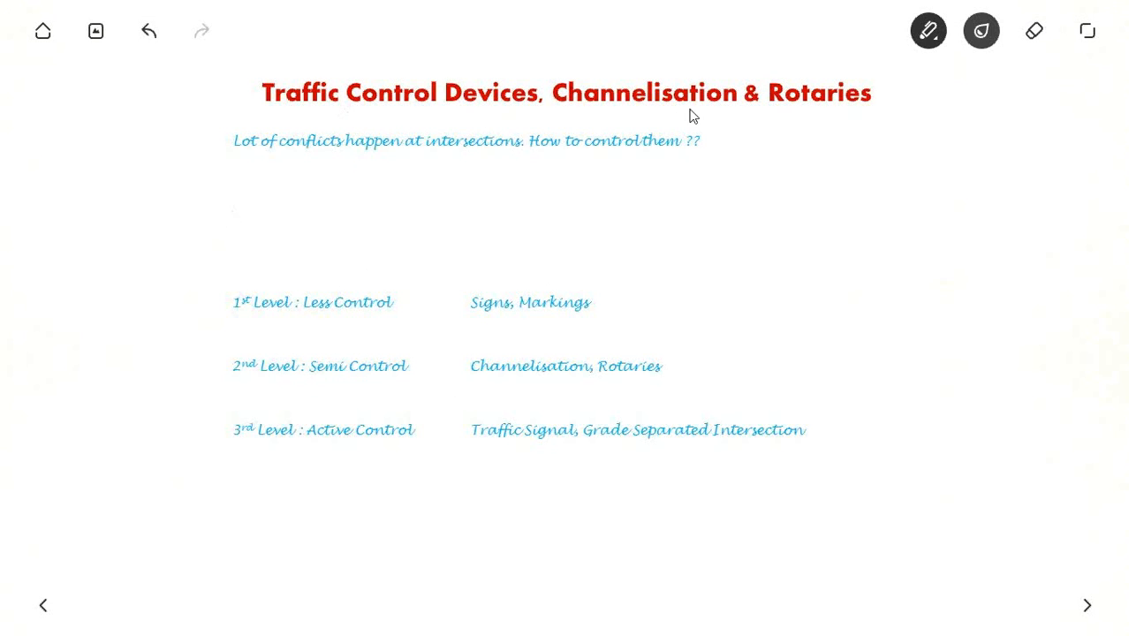
pyautogui.moveTo(89, 170)
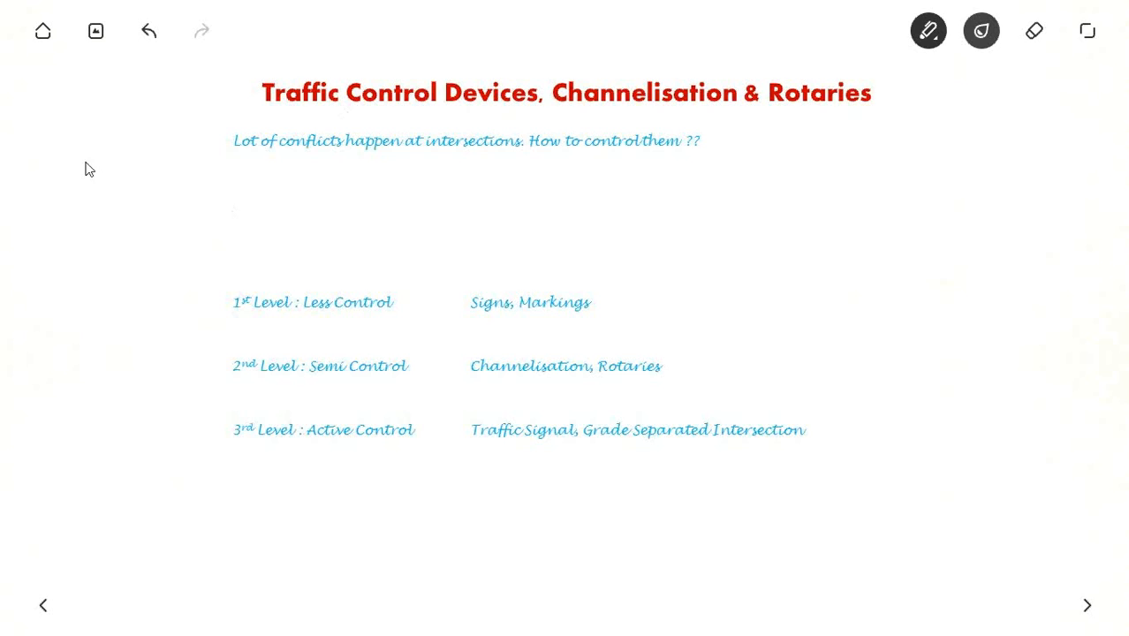
# Sketch a four-way intersection with two crossing traffic arrows beside the conflicts question
pyautogui.moveTo(105, 141); pyautogui.dragTo(55, 190)
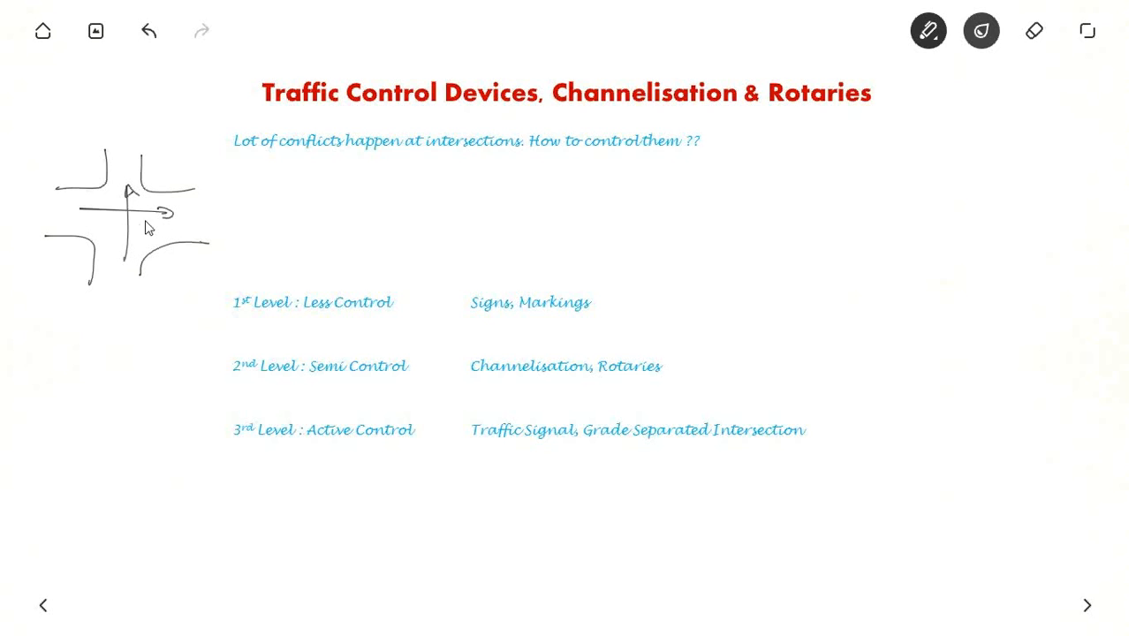
pyautogui.moveTo(452, 112)
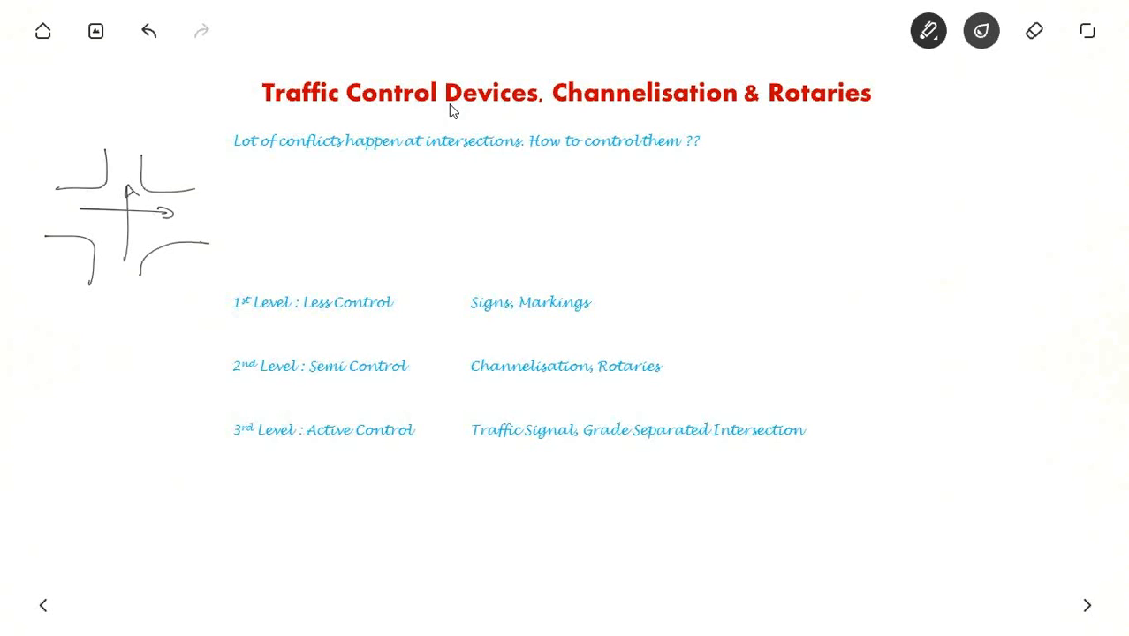
pyautogui.moveTo(720, 113)
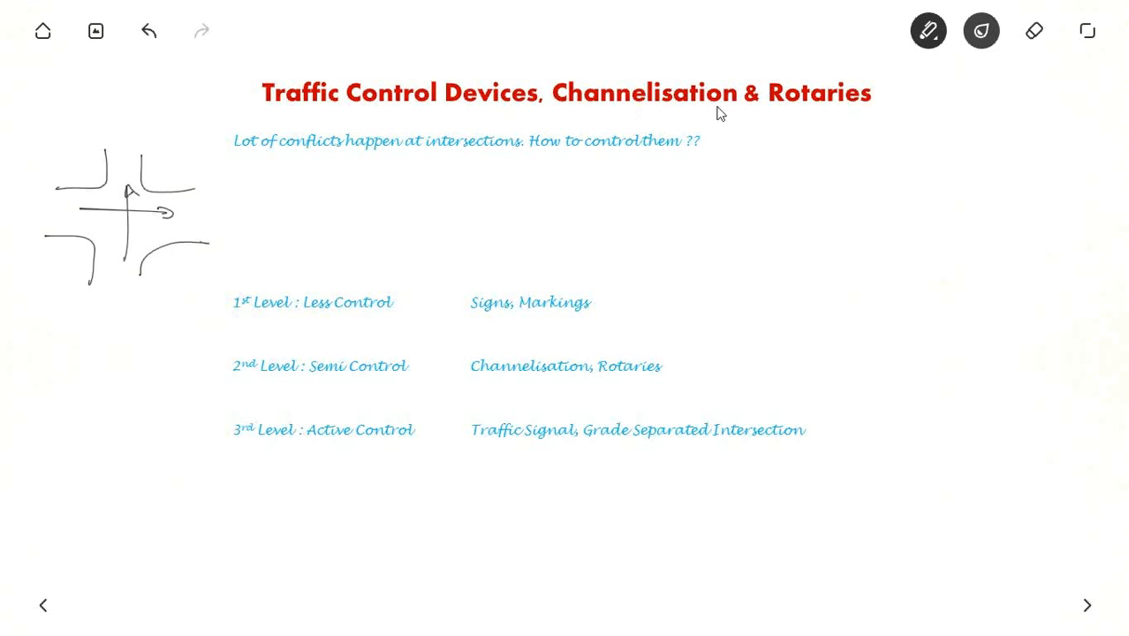
pyautogui.moveTo(267, 369)
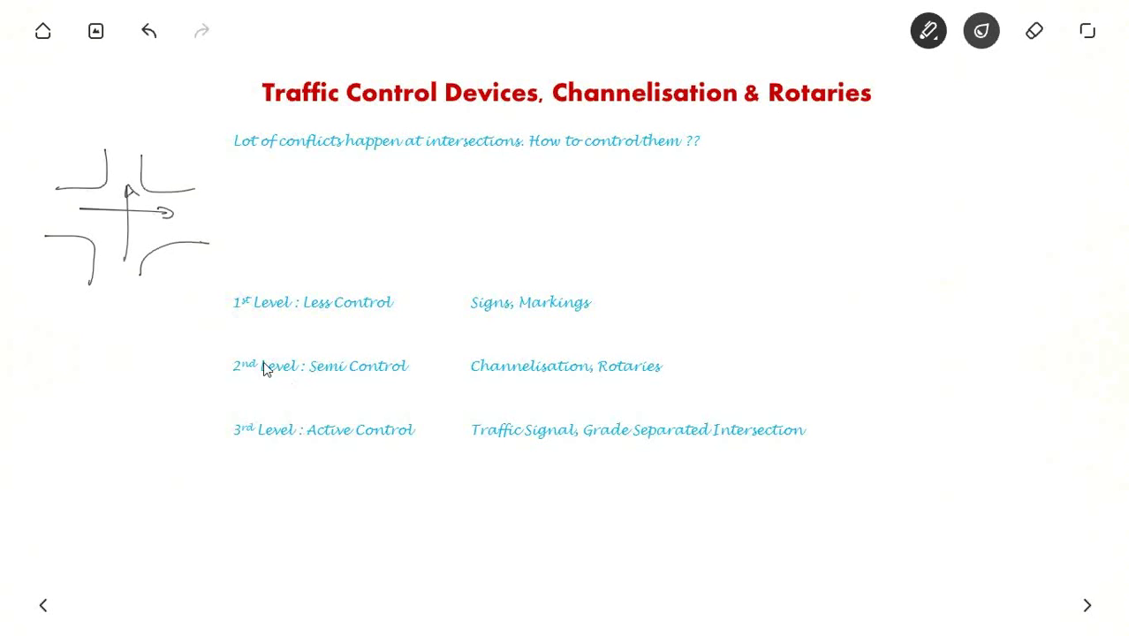
# Bracket the three control levels, underline Signs and Markings and Semi Control, box Channelisation, Rotaries
pyautogui.moveTo(215, 289); pyautogui.dragTo(215, 340)
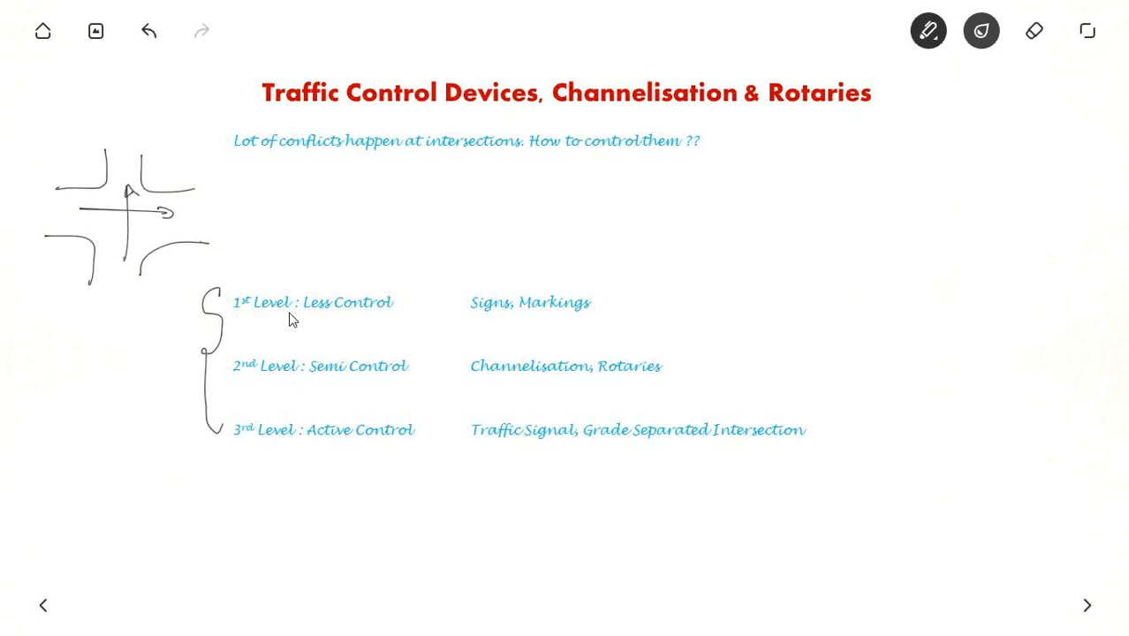
pyautogui.moveTo(87, 265)
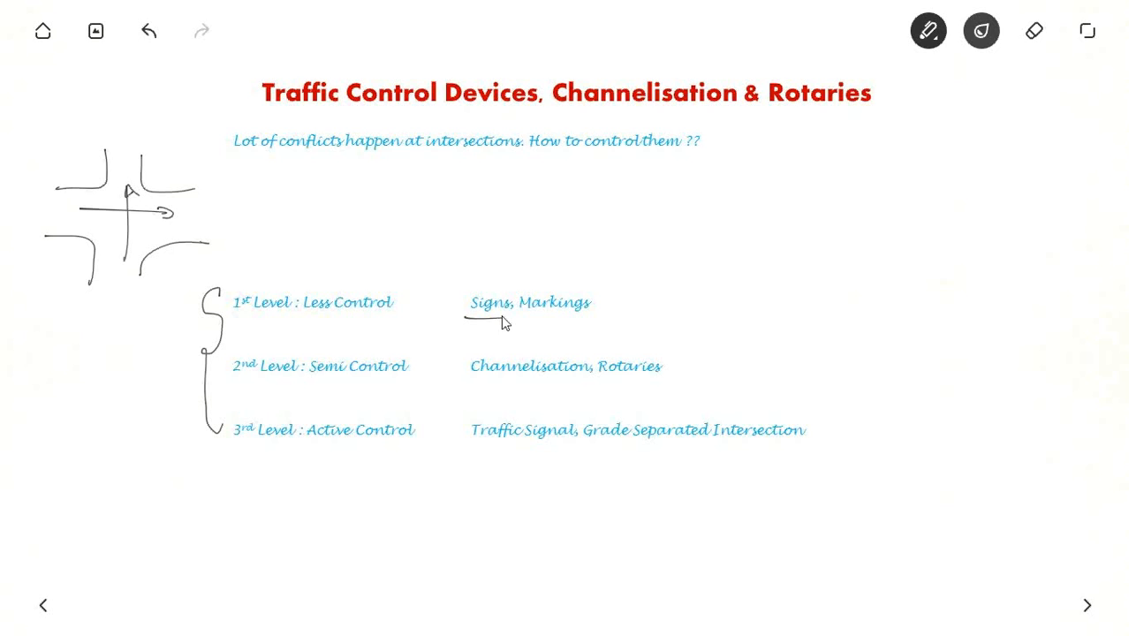
pyautogui.moveTo(522, 315); pyautogui.dragTo(584, 320)
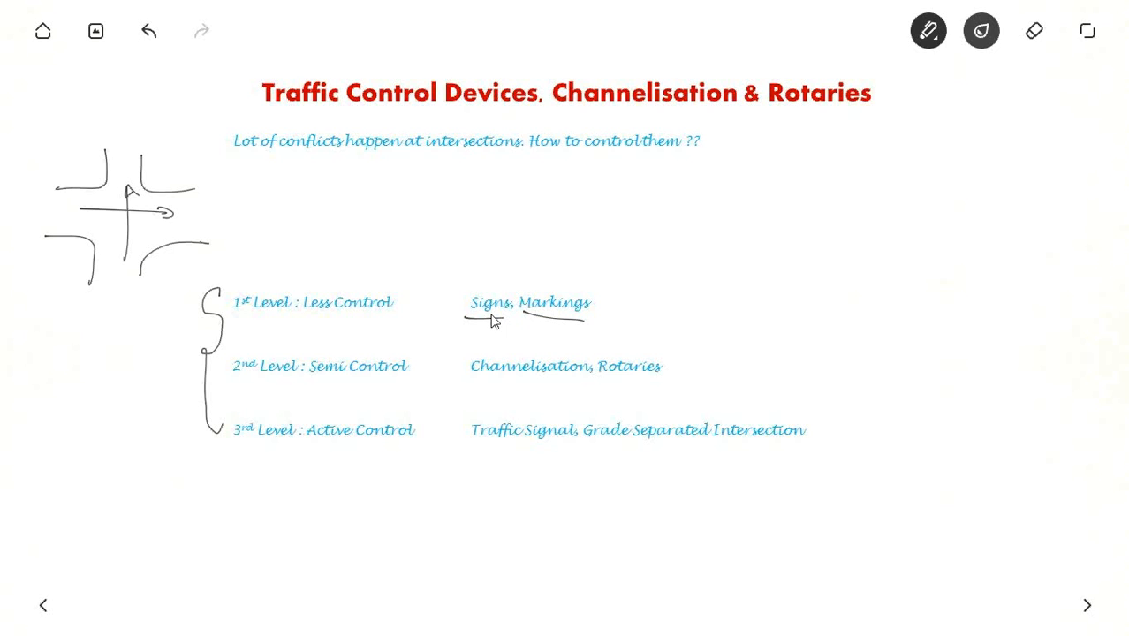
pyautogui.moveTo(608, 307)
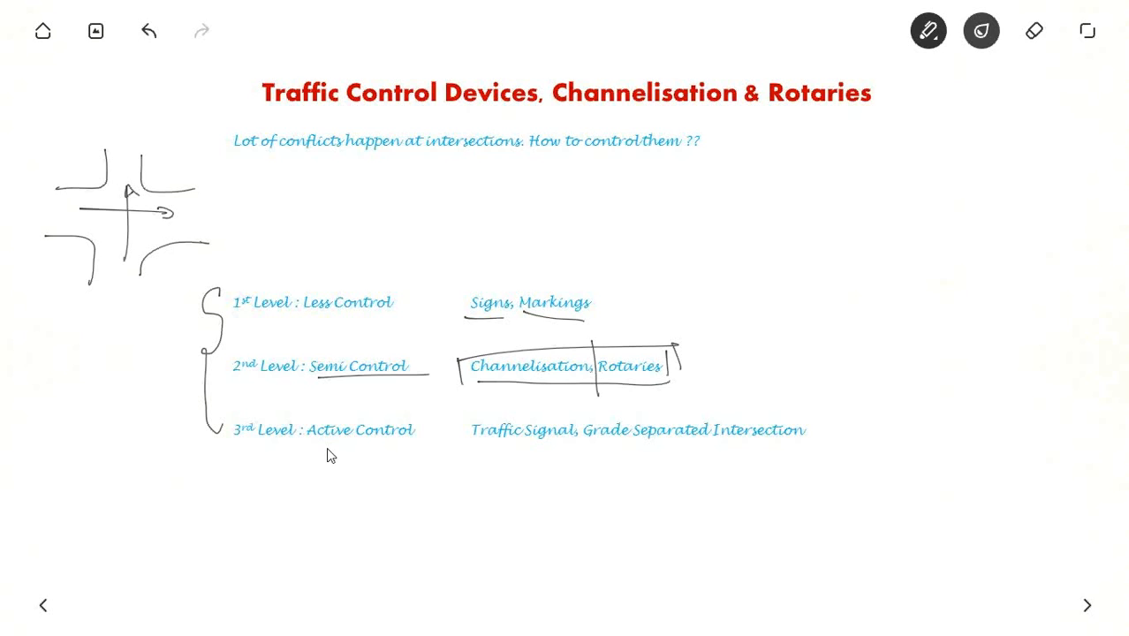
pyautogui.moveTo(309, 459); pyautogui.dragTo(402, 455)
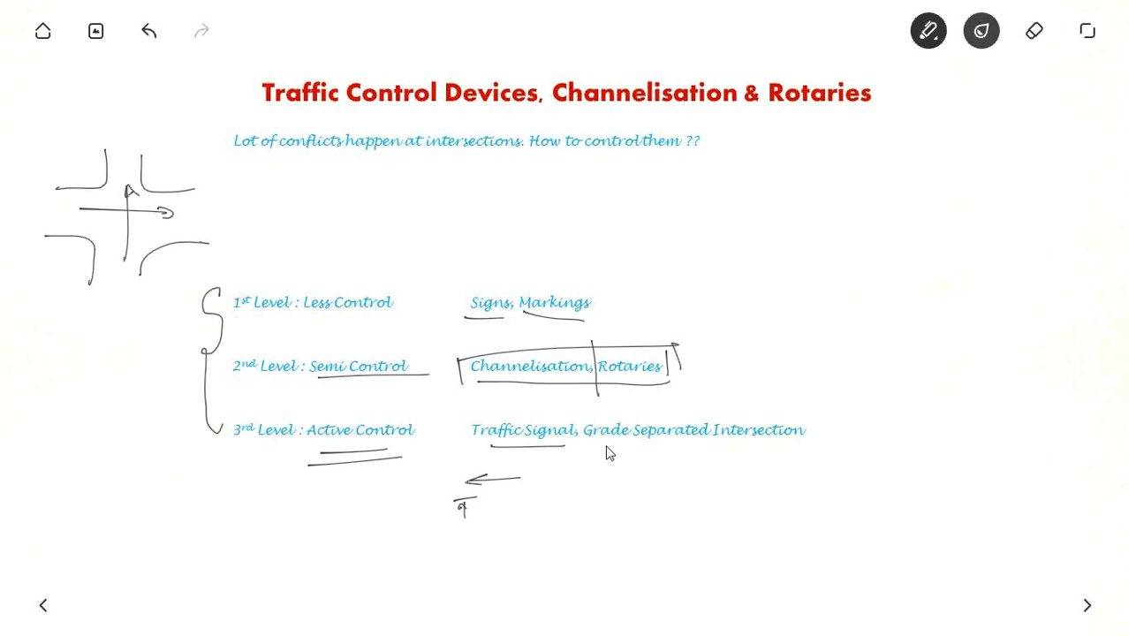
# Underline Active Control, Traffic Signal and Grade Separated Intersection
pyautogui.moveTo(606, 449); pyautogui.dragTo(762, 444)
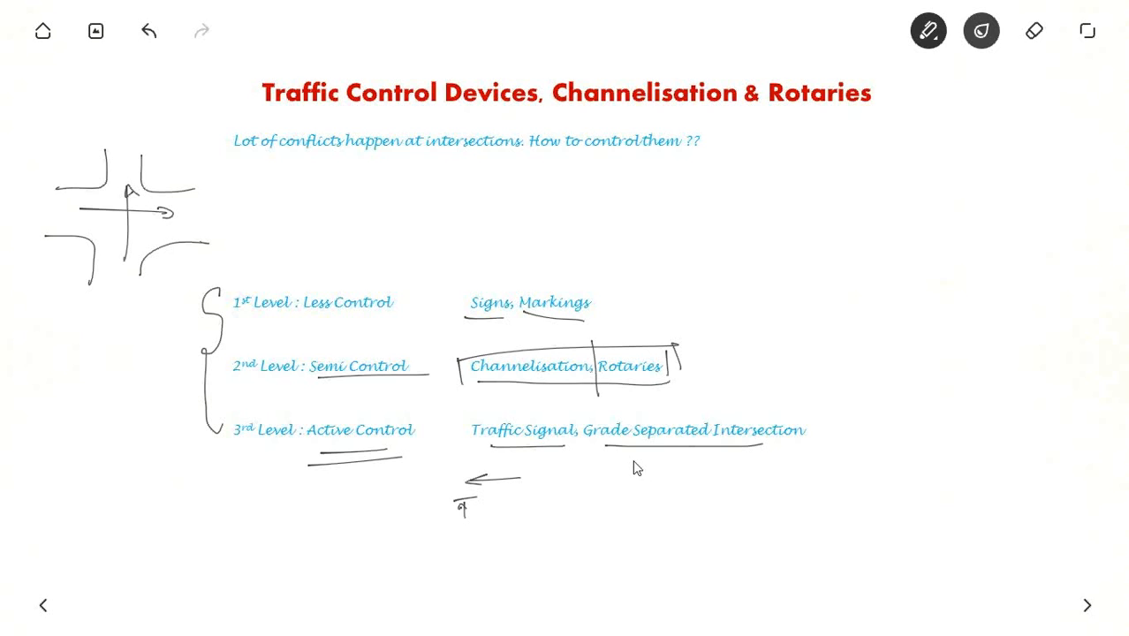
pyautogui.moveTo(561, 492); pyautogui.dragTo(698, 488)
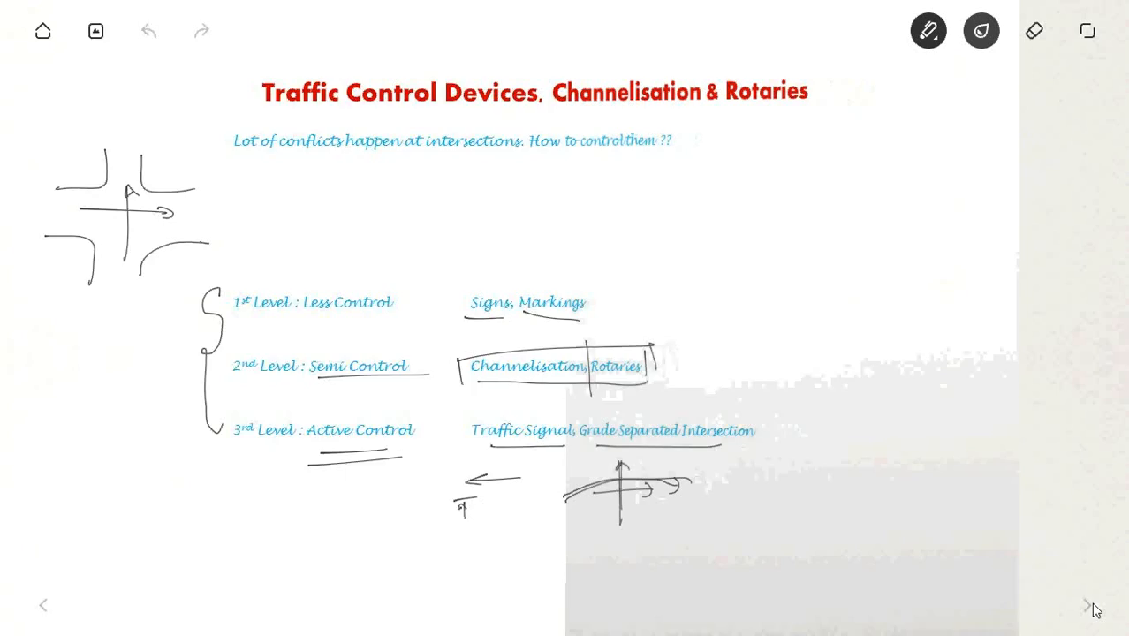
# Advance to the Signs slide and add an arrow note under the regulatory sign examples
pyautogui.click(1087, 605)
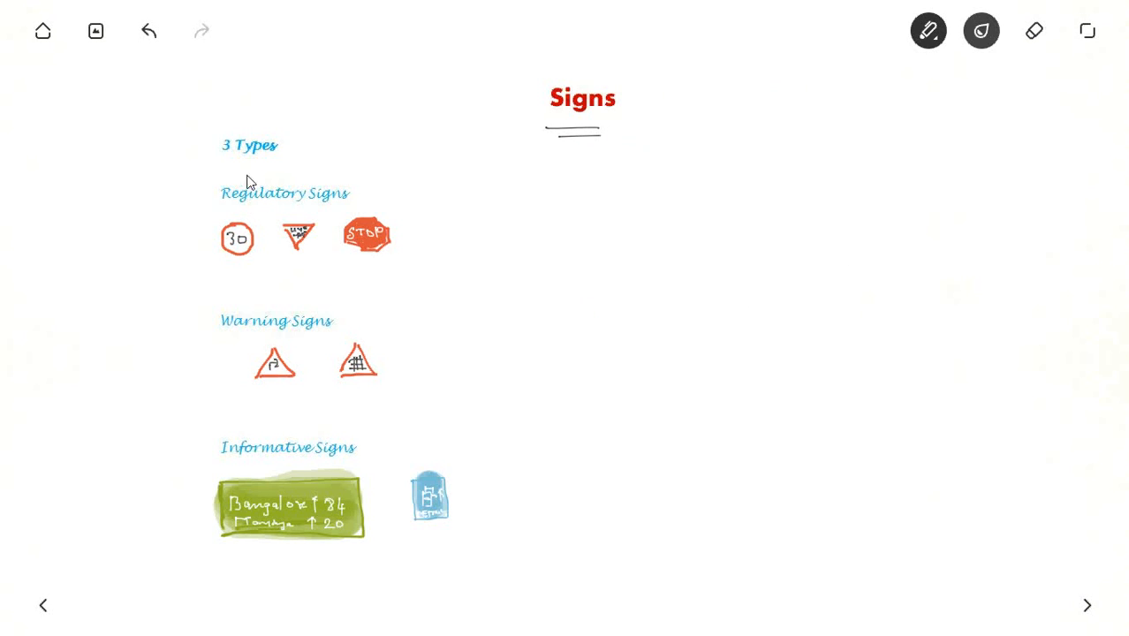
pyautogui.moveTo(243, 208)
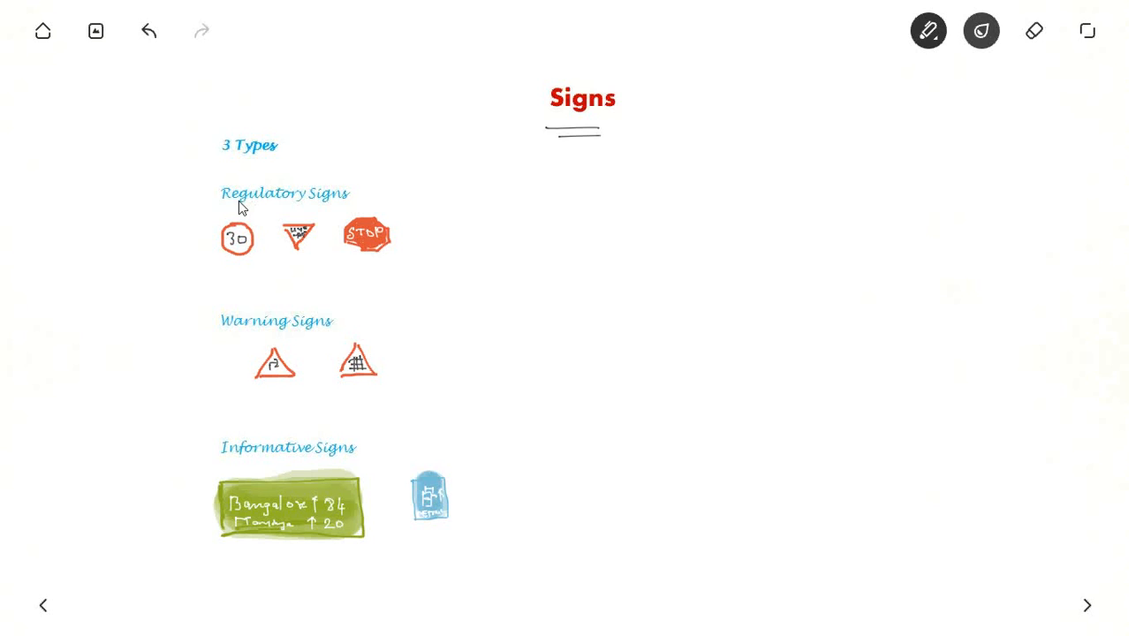
pyautogui.moveTo(243, 334)
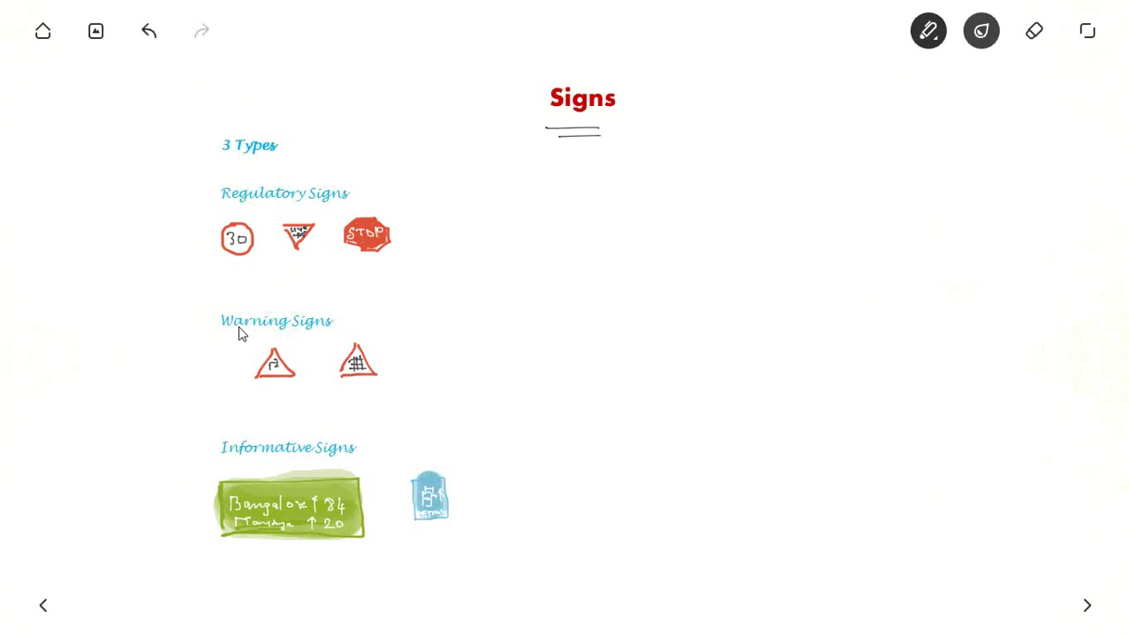
pyautogui.moveTo(294, 462)
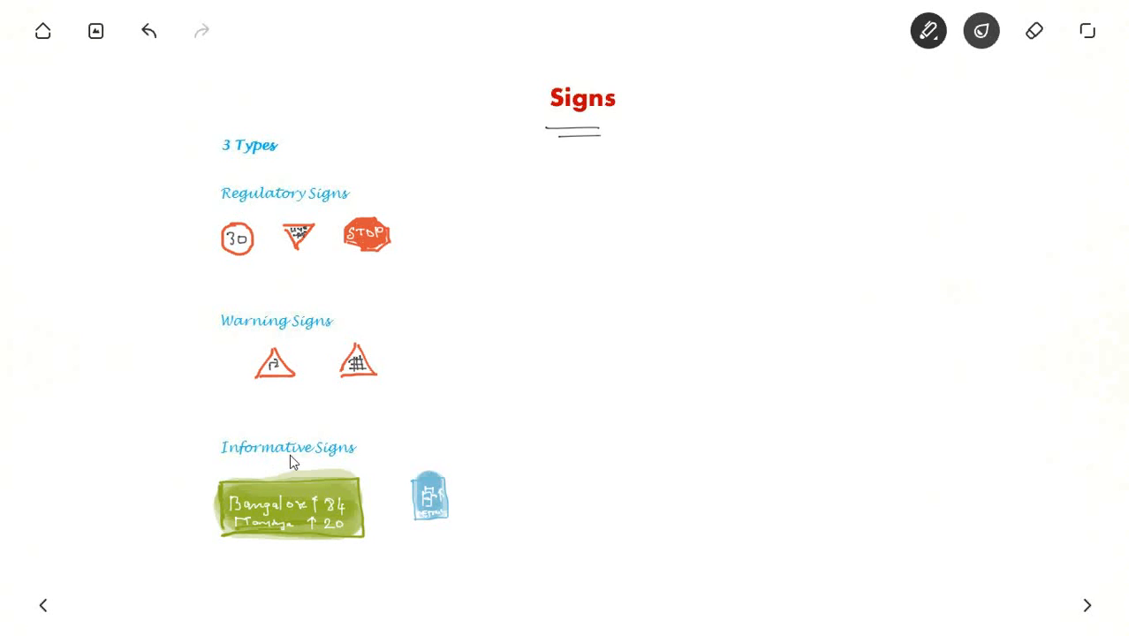
pyautogui.moveTo(301, 364)
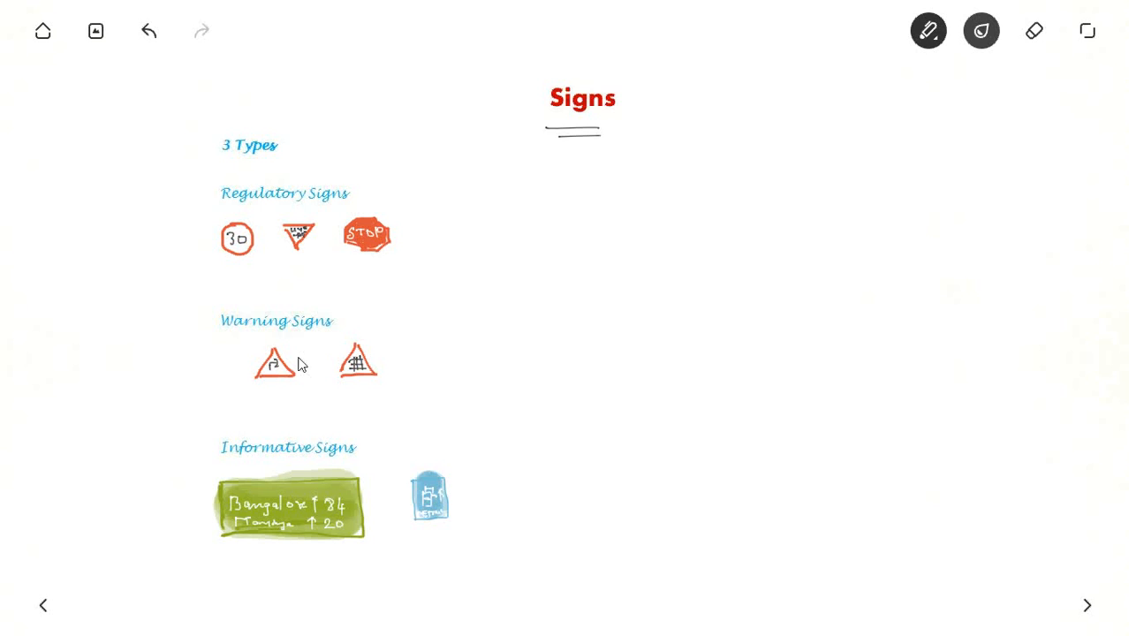
pyautogui.moveTo(228, 272)
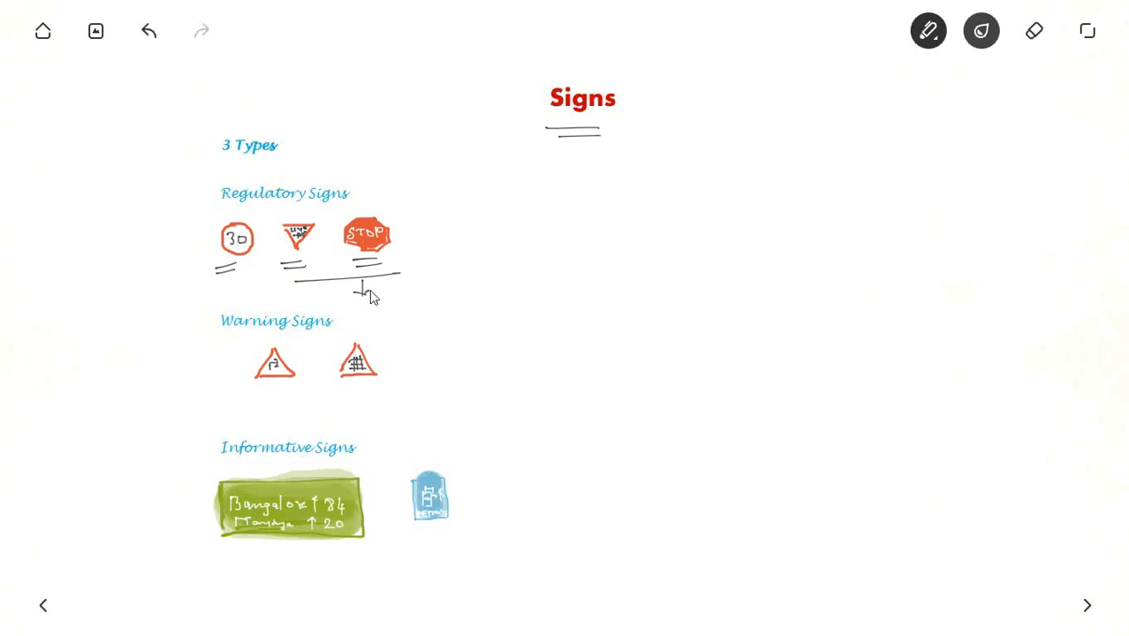
pyautogui.moveTo(375, 296); pyautogui.dragTo(406, 300)
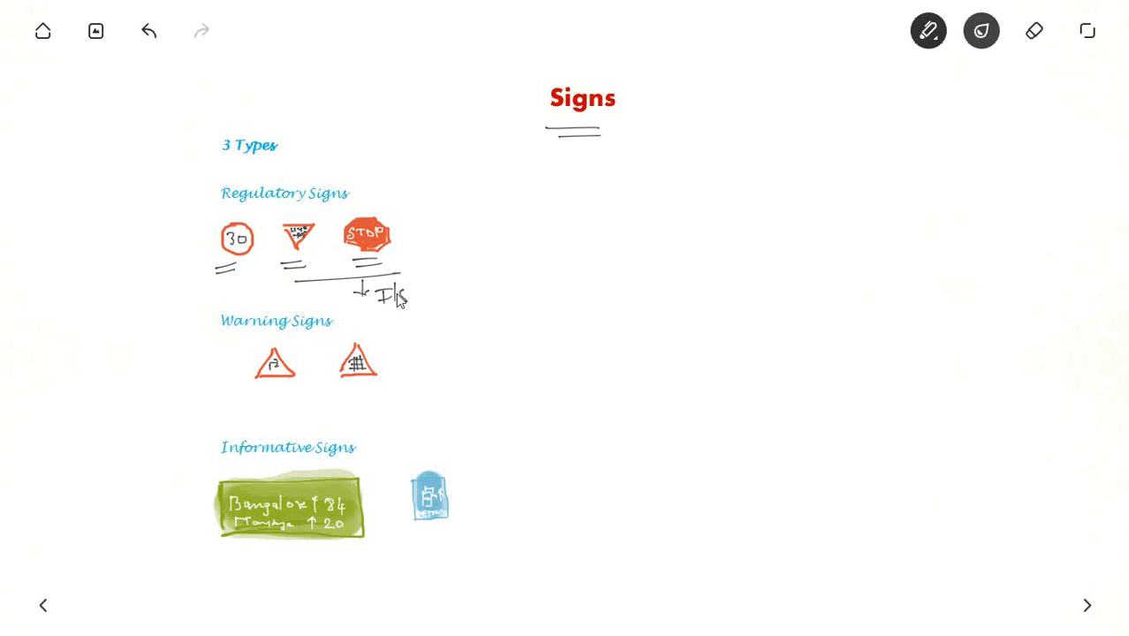
pyautogui.moveTo(234, 258)
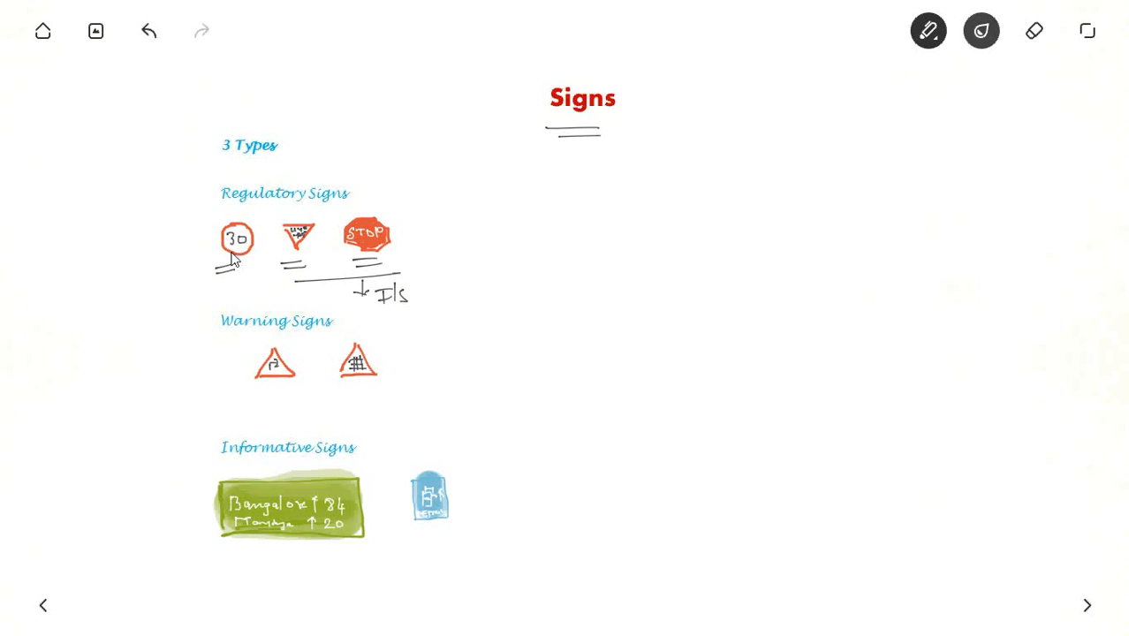
pyautogui.moveTo(225, 252)
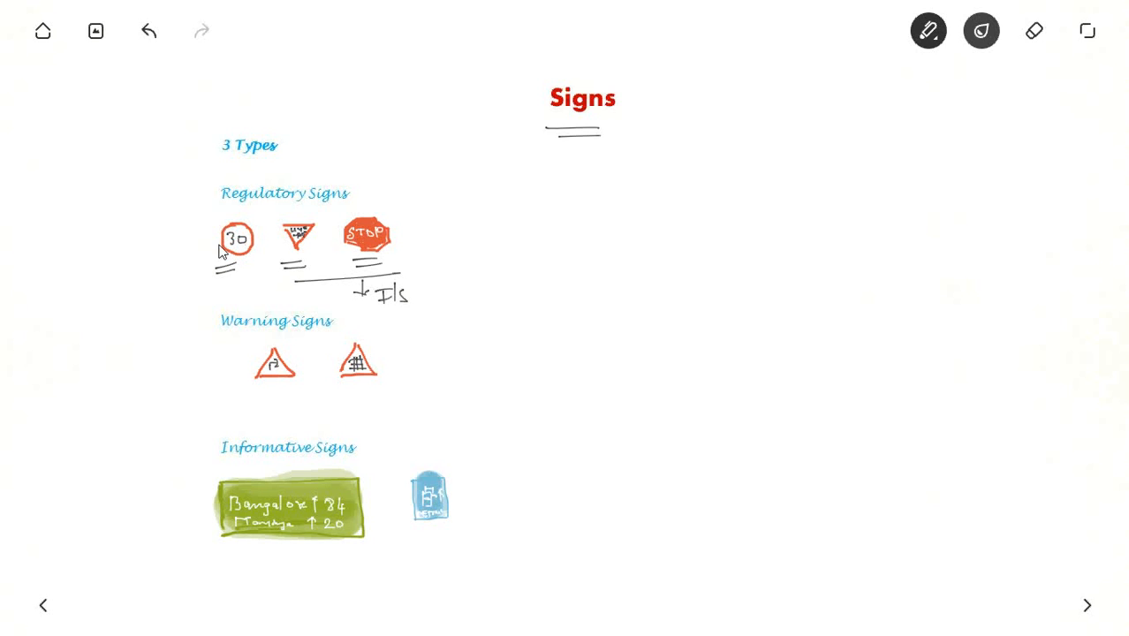
pyautogui.moveTo(240, 245)
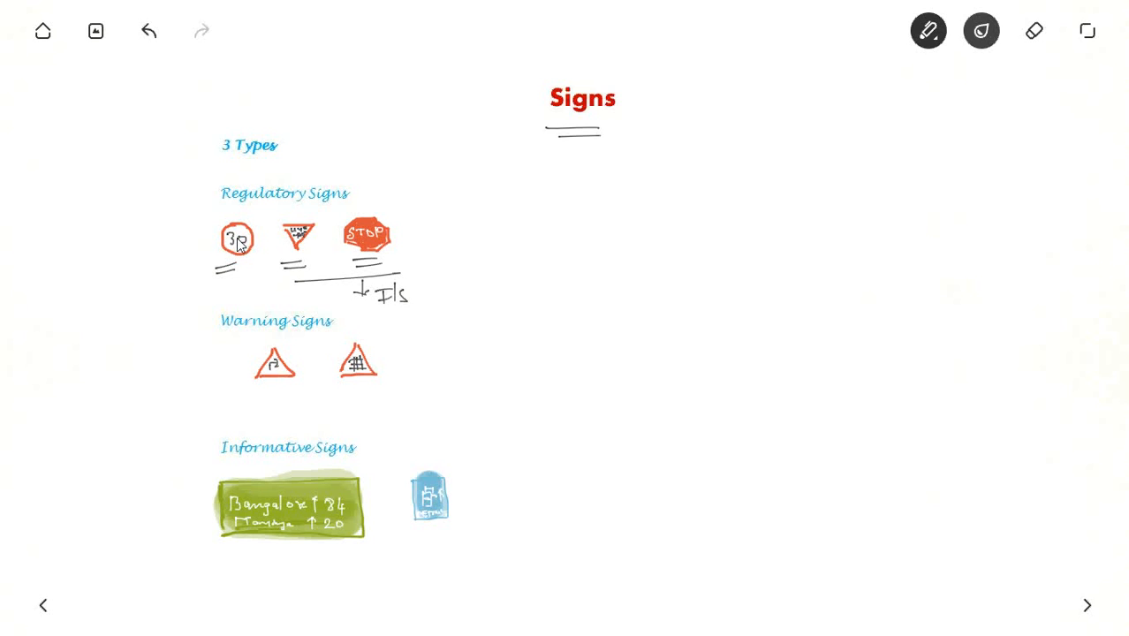
pyautogui.moveTo(243, 301)
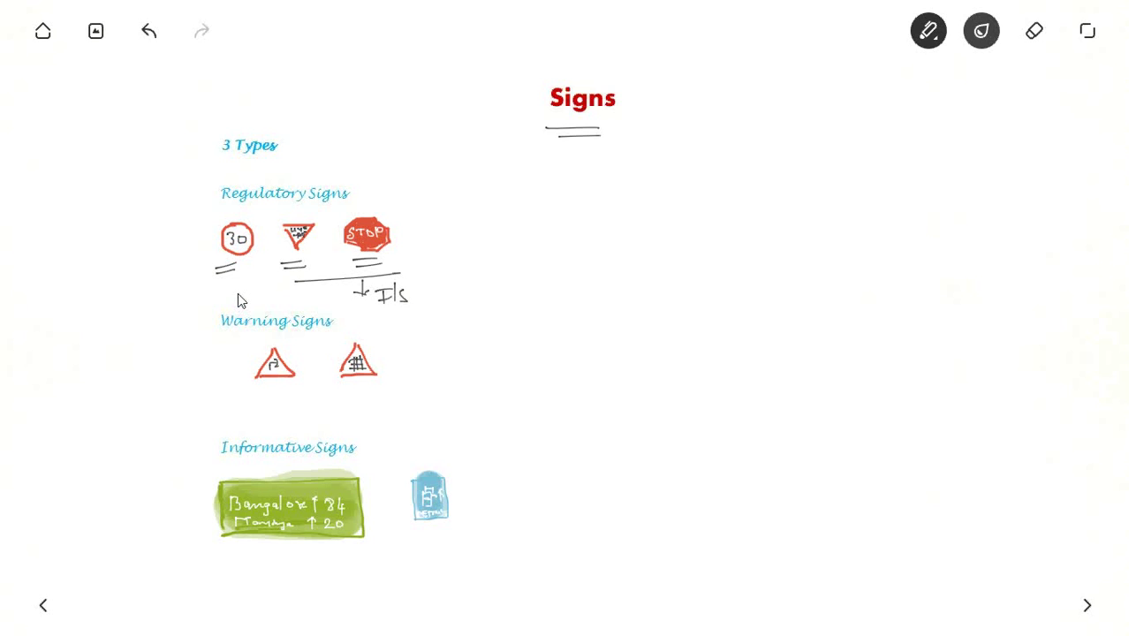
pyautogui.moveTo(248, 347)
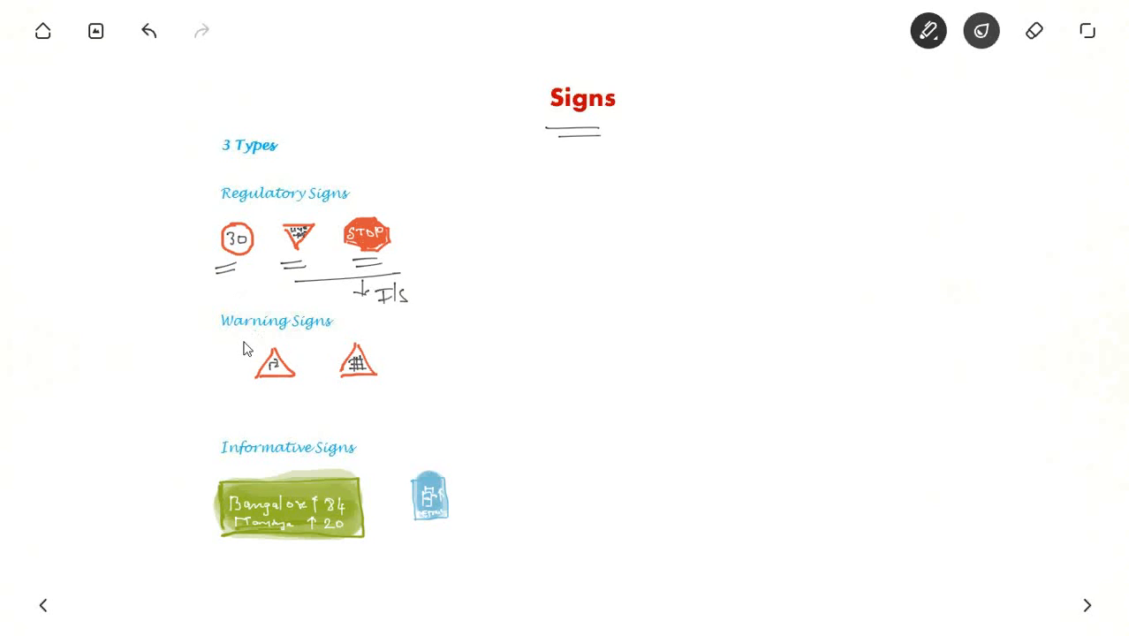
pyautogui.moveTo(278, 392)
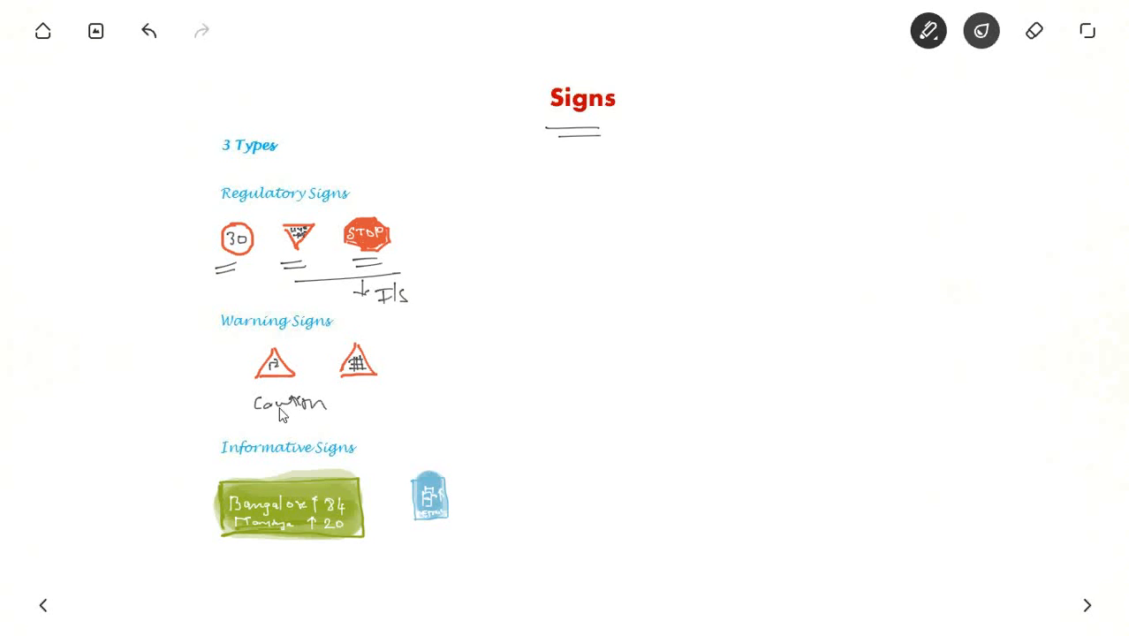
pyautogui.moveTo(267, 224)
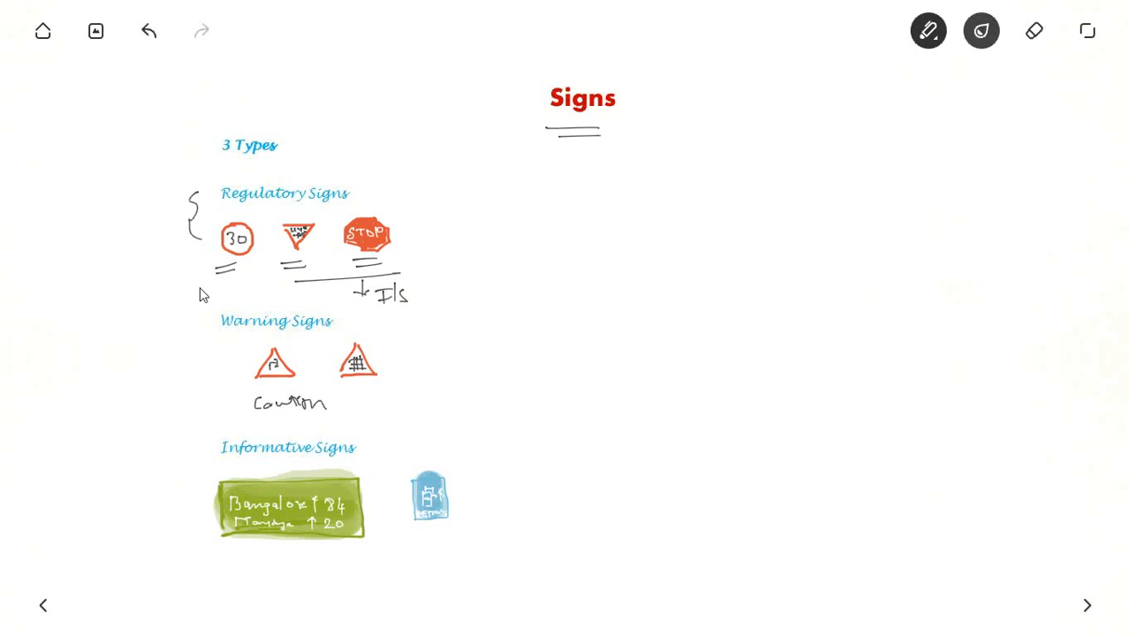
pyautogui.moveTo(274, 369)
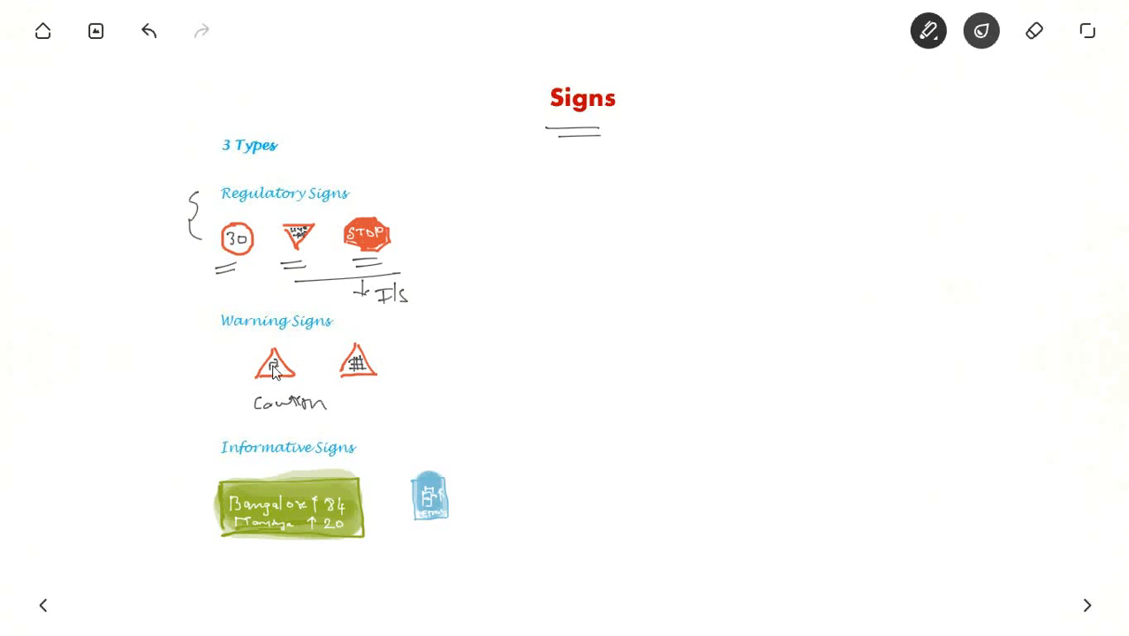
pyautogui.moveTo(348, 380)
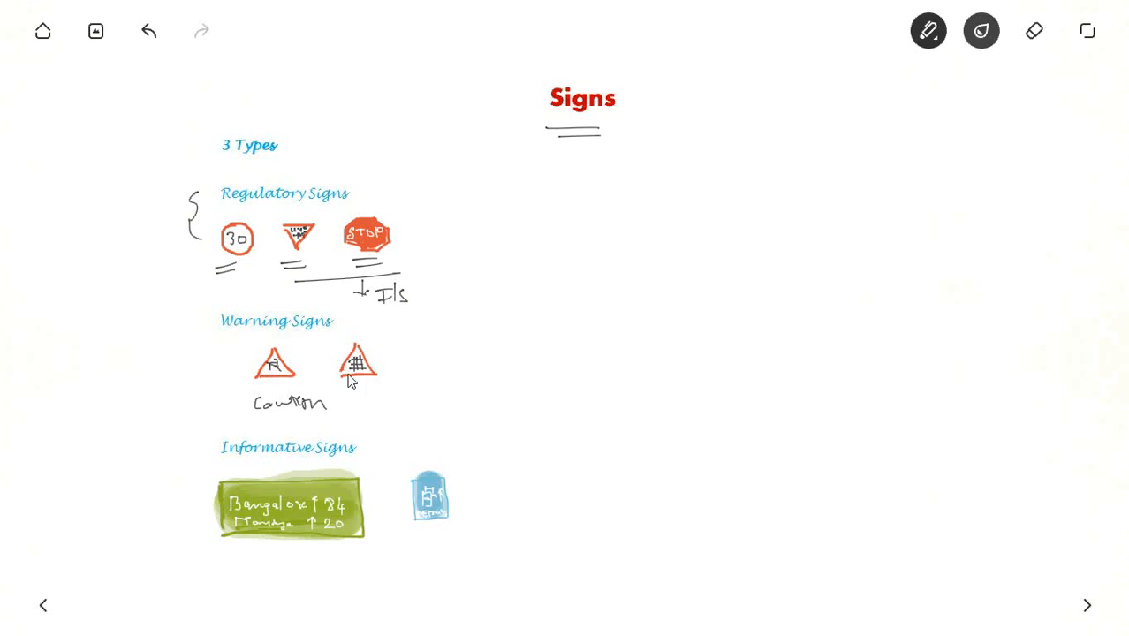
pyautogui.moveTo(358, 375)
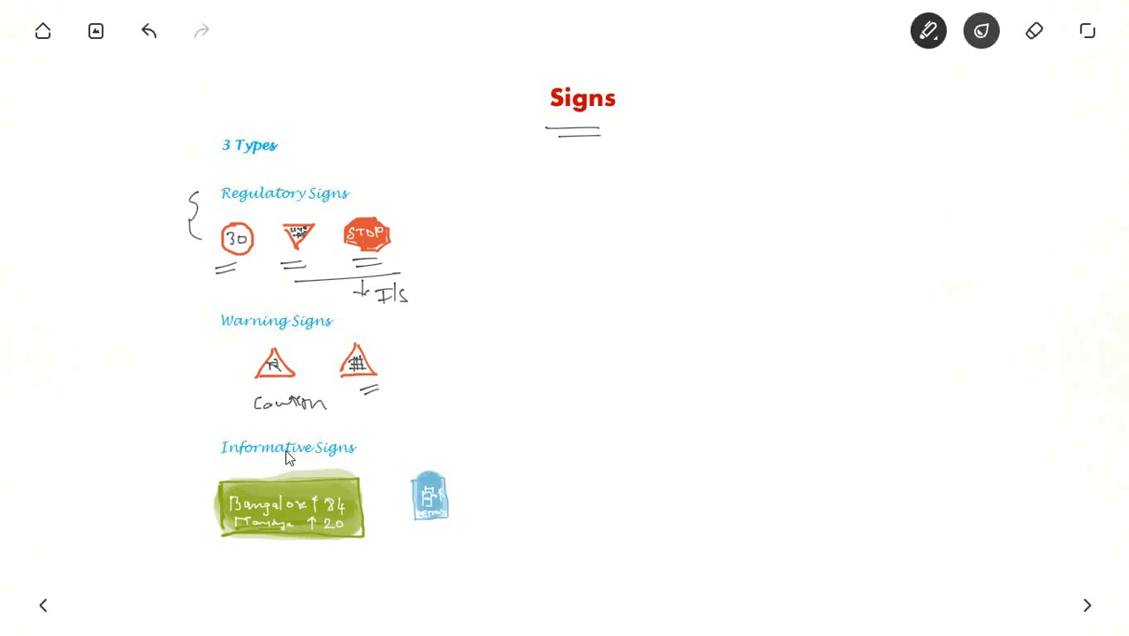
pyautogui.moveTo(239, 463)
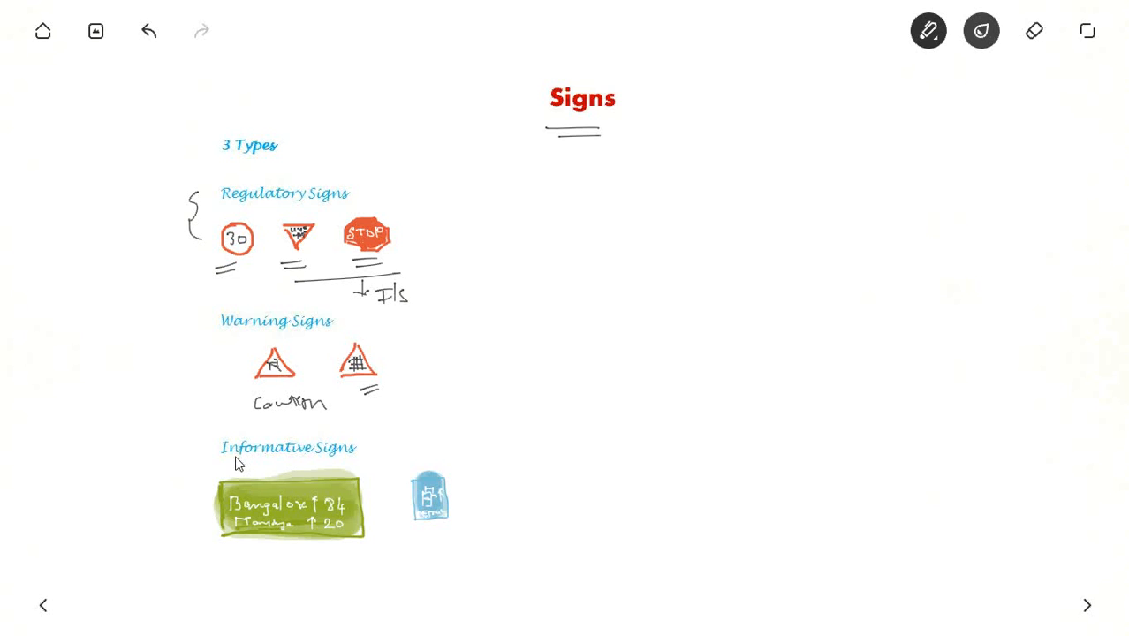
pyautogui.moveTo(256, 515)
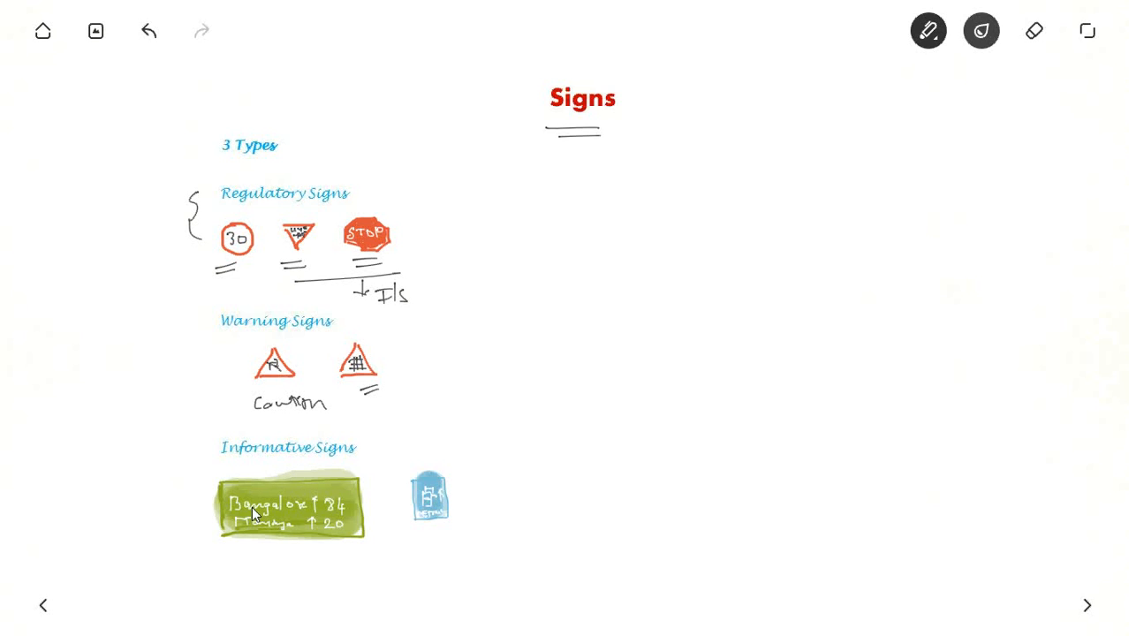
pyautogui.moveTo(226, 497)
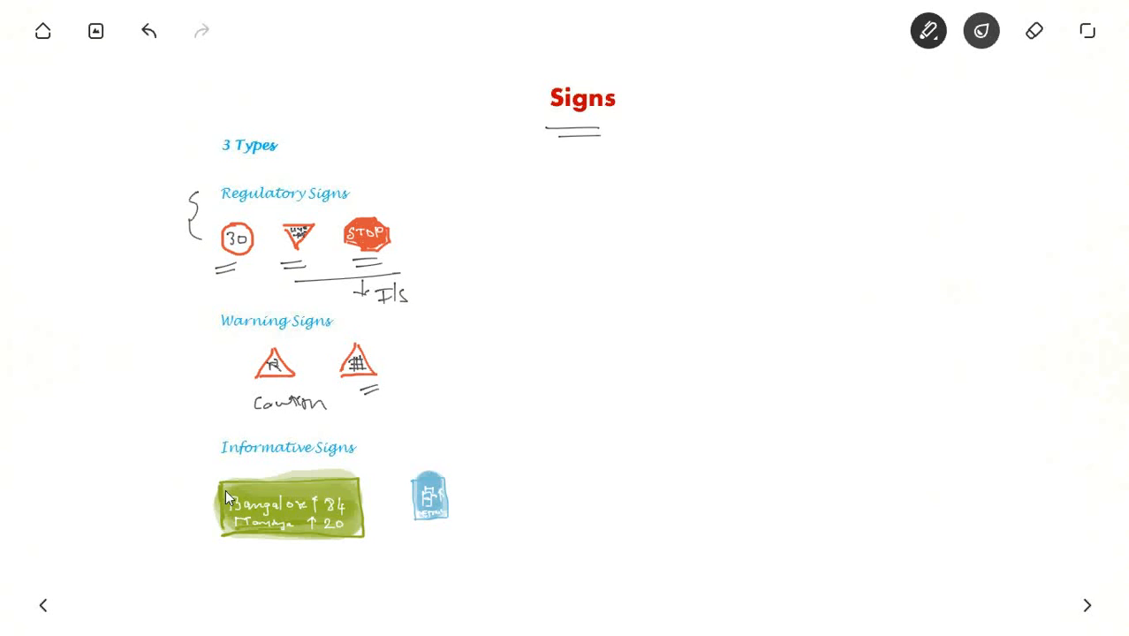
pyautogui.moveTo(218, 514)
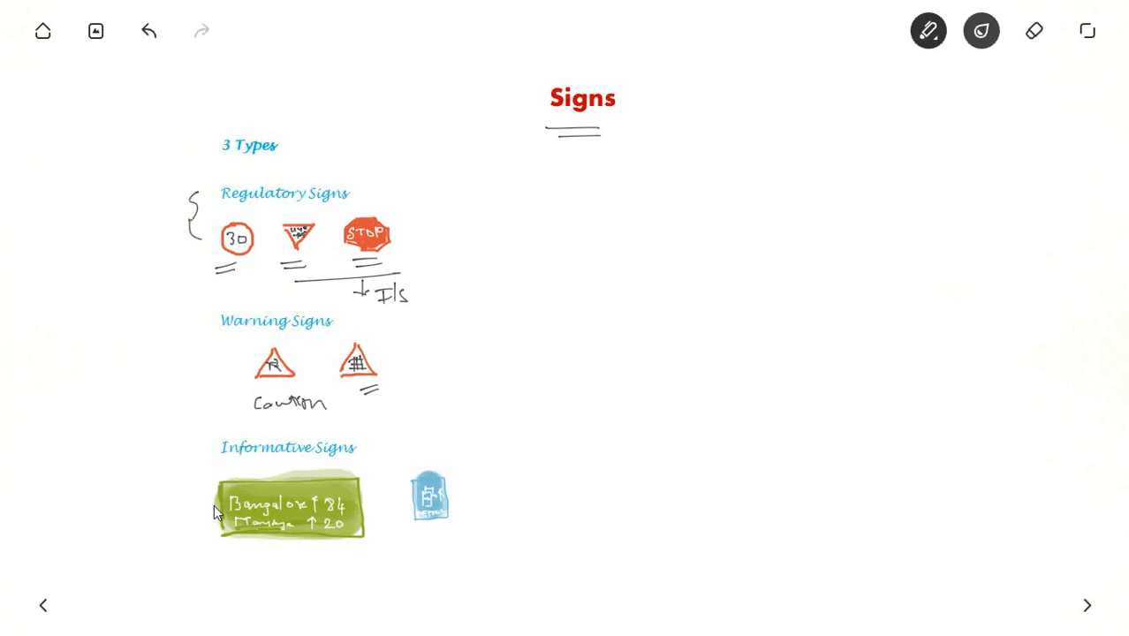
pyautogui.moveTo(339, 517)
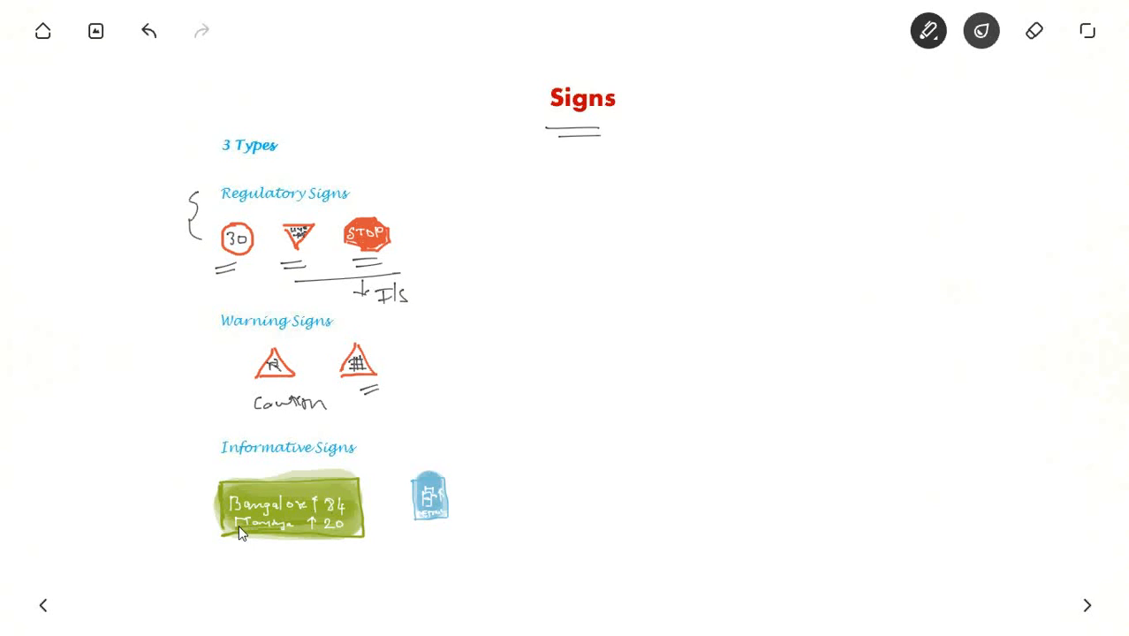
pyautogui.moveTo(363, 514)
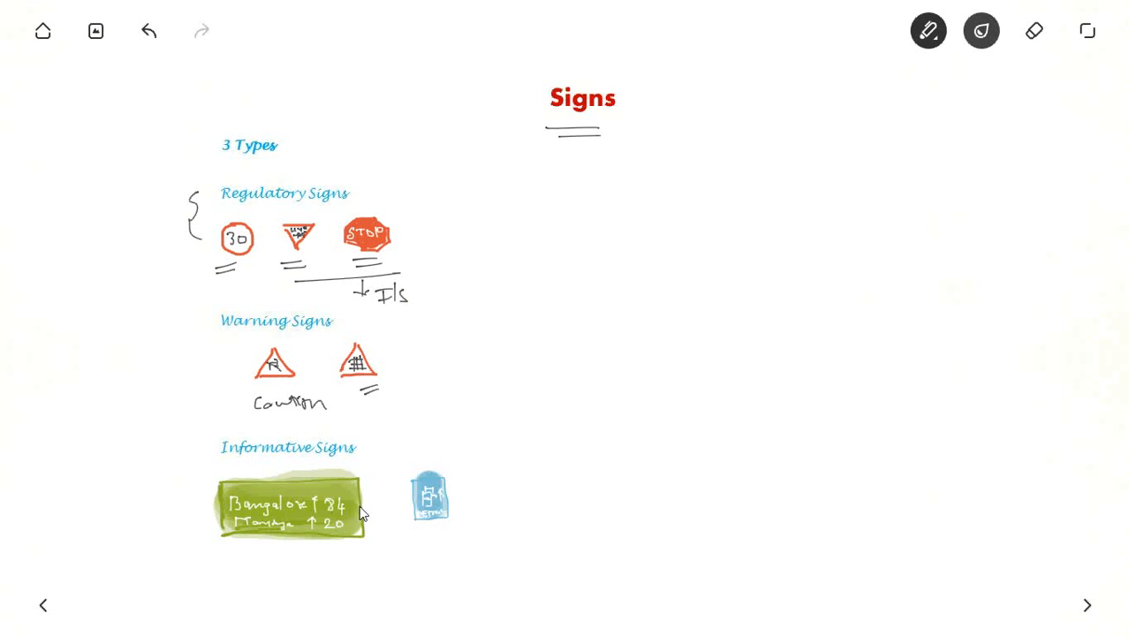
pyautogui.moveTo(438, 517)
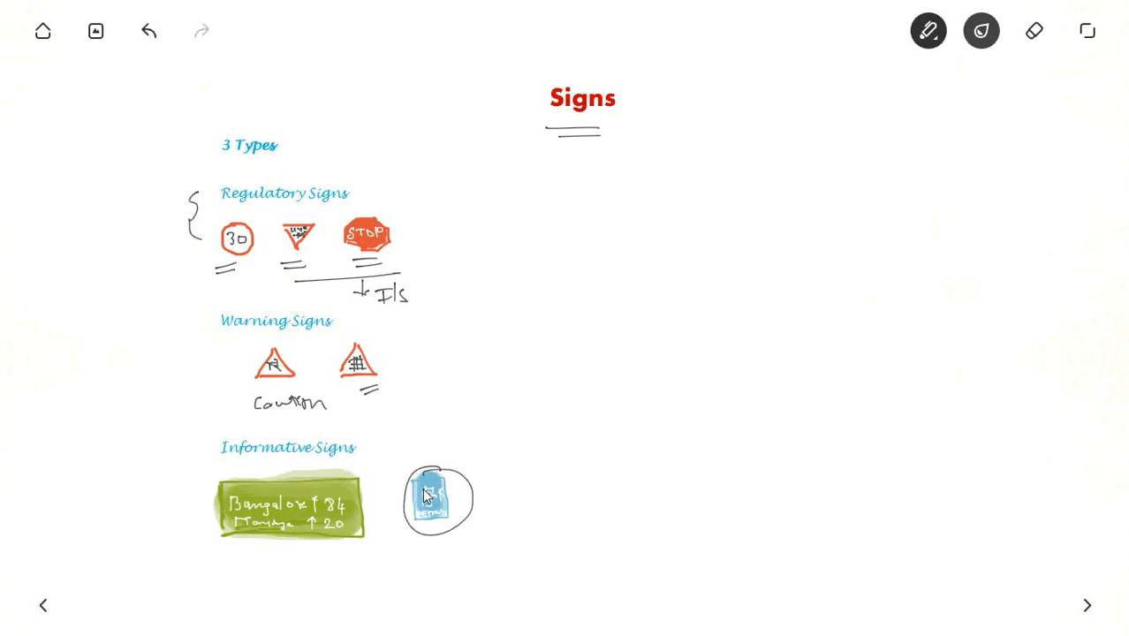
pyautogui.moveTo(446, 546)
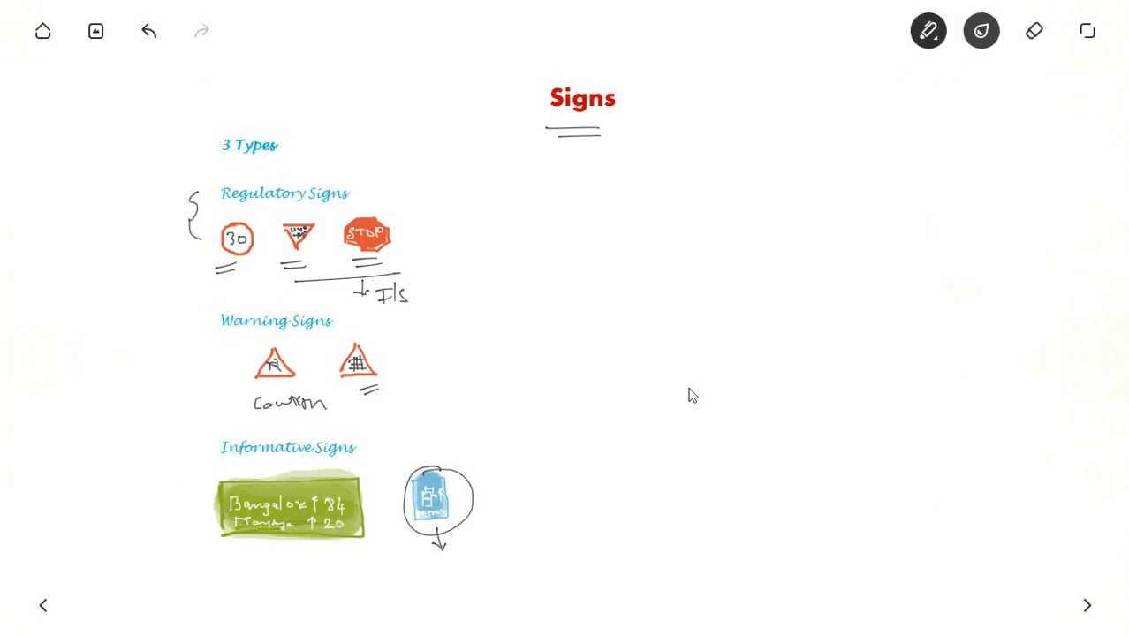
pyautogui.moveTo(525, 545)
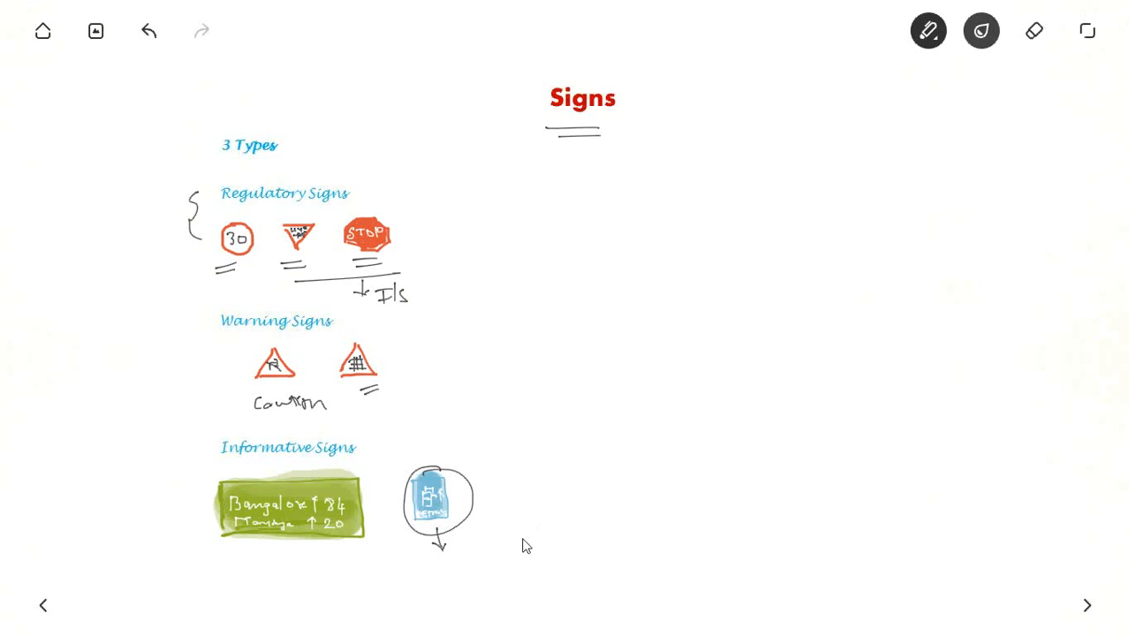
pyautogui.moveTo(185, 401)
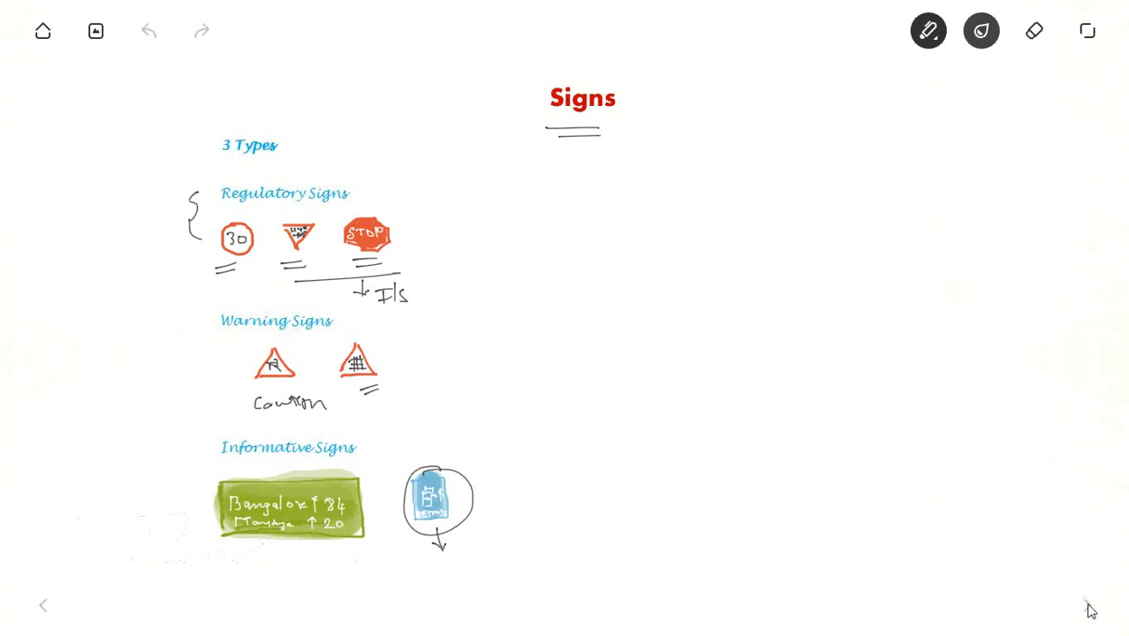
# On the Channelisation slide, draw the curved turning and straight-through paths and underline the title
pyautogui.click(1088, 605)
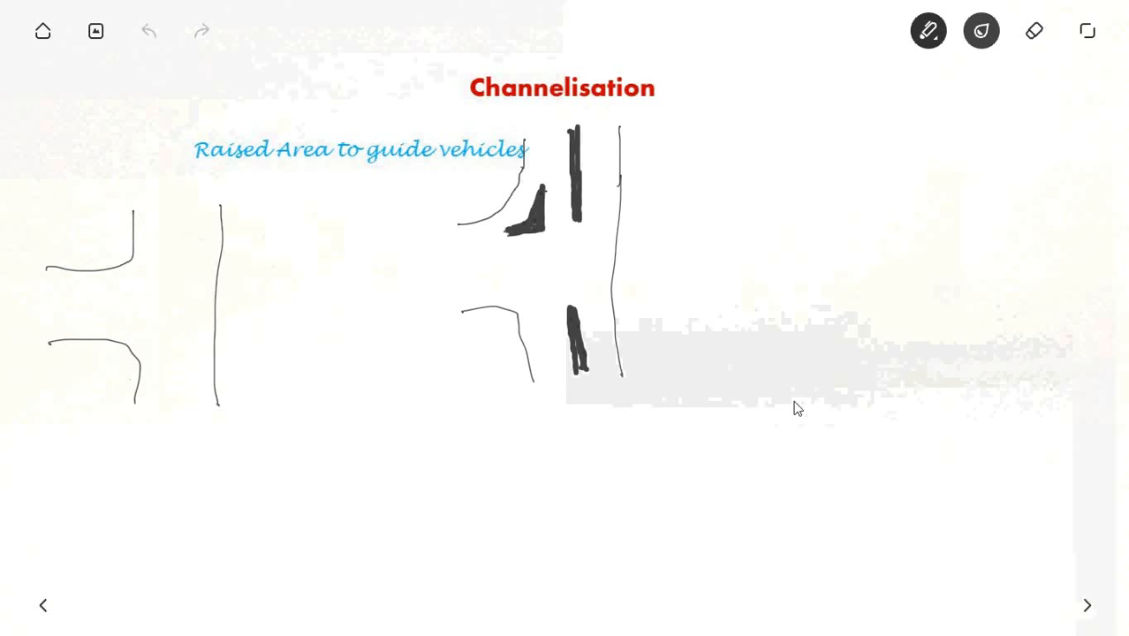
pyautogui.moveTo(480, 155)
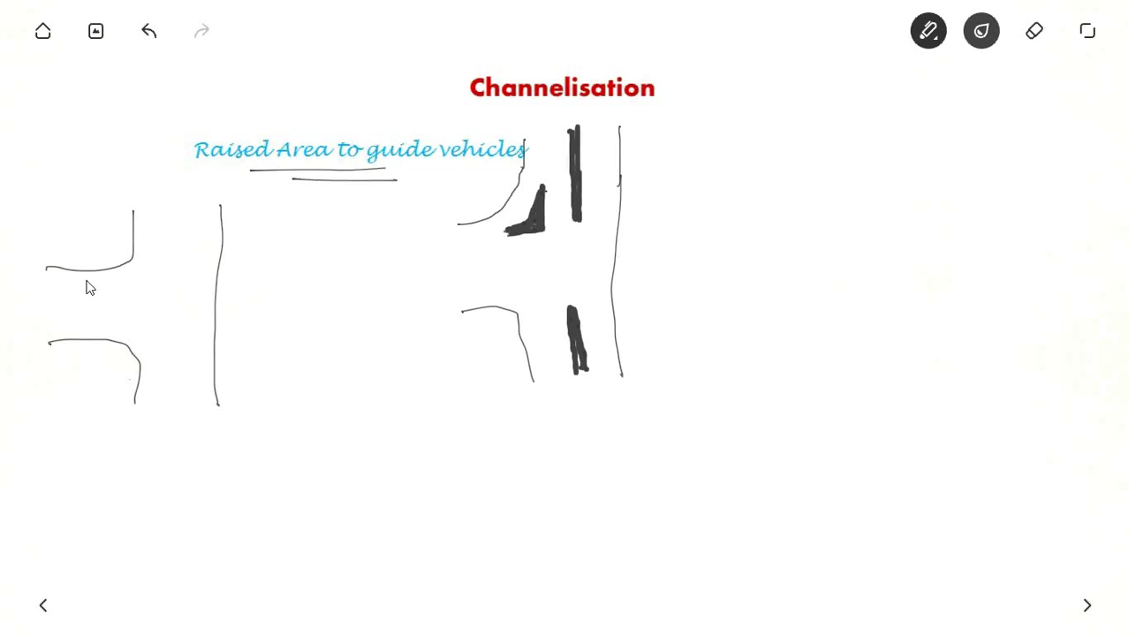
pyautogui.moveTo(150, 327)
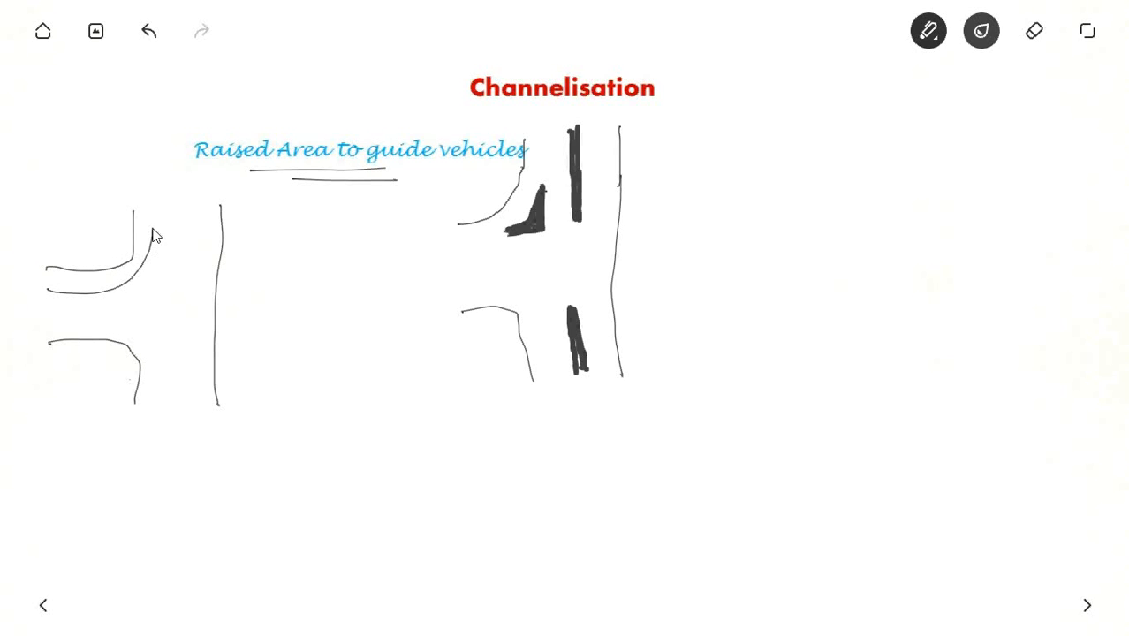
pyautogui.moveTo(137, 252); pyautogui.dragTo(152, 216)
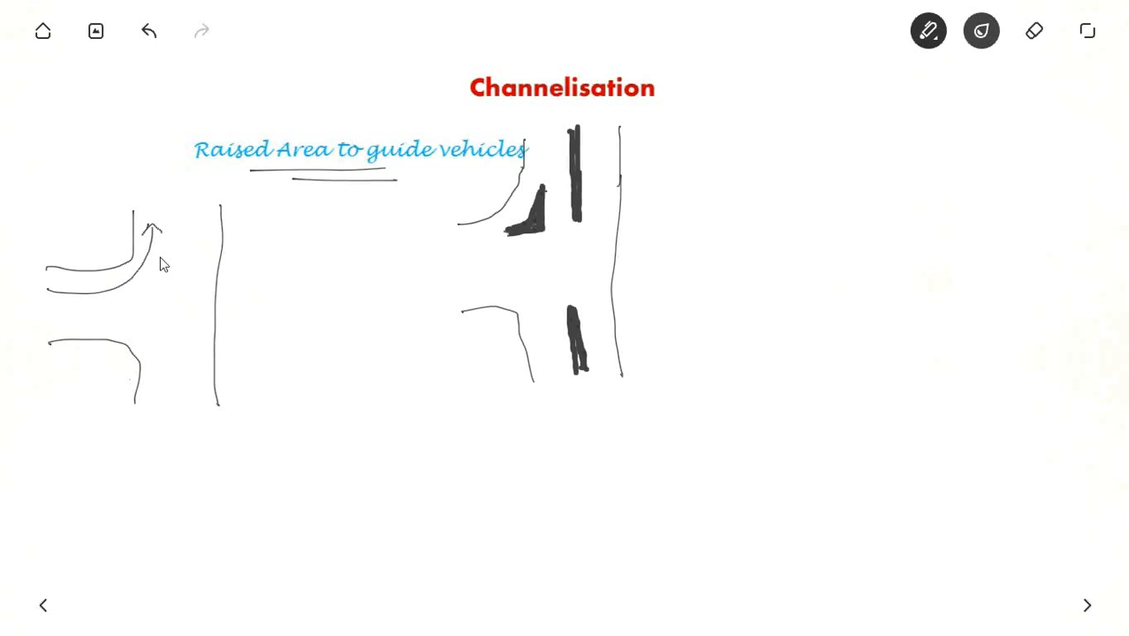
pyautogui.moveTo(159, 247); pyautogui.dragTo(159, 353)
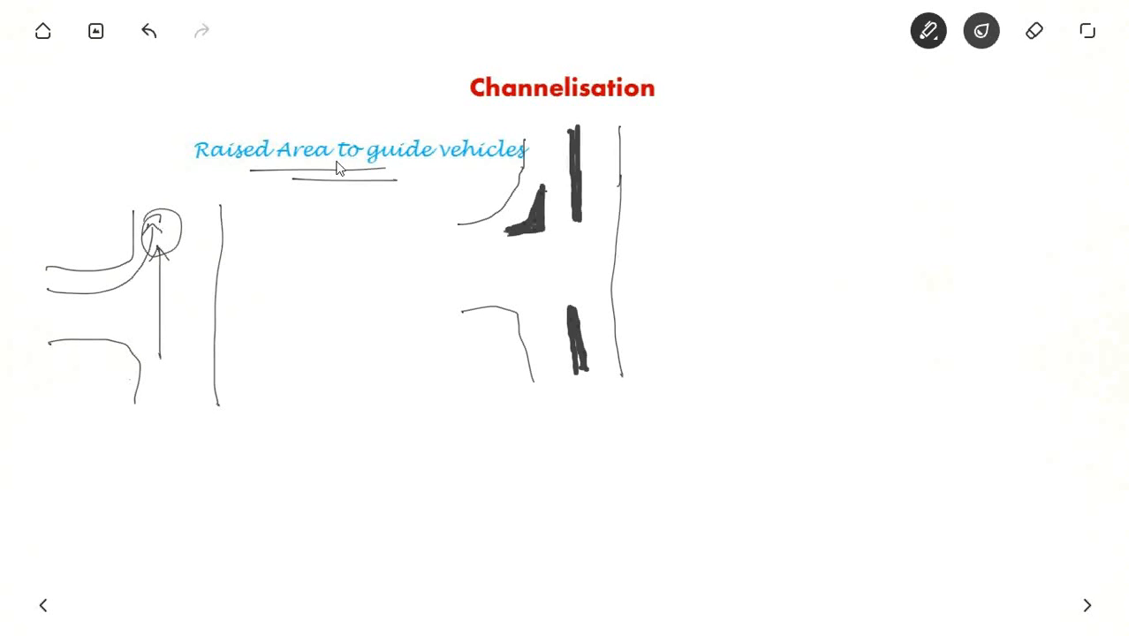
pyautogui.moveTo(146, 257)
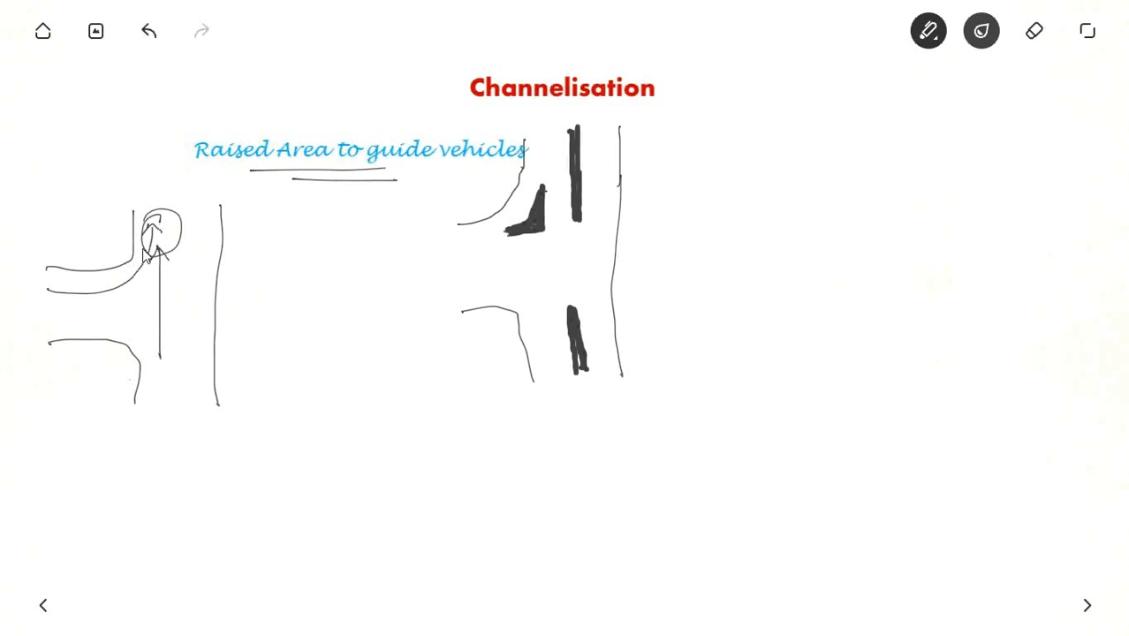
pyautogui.moveTo(367, 253)
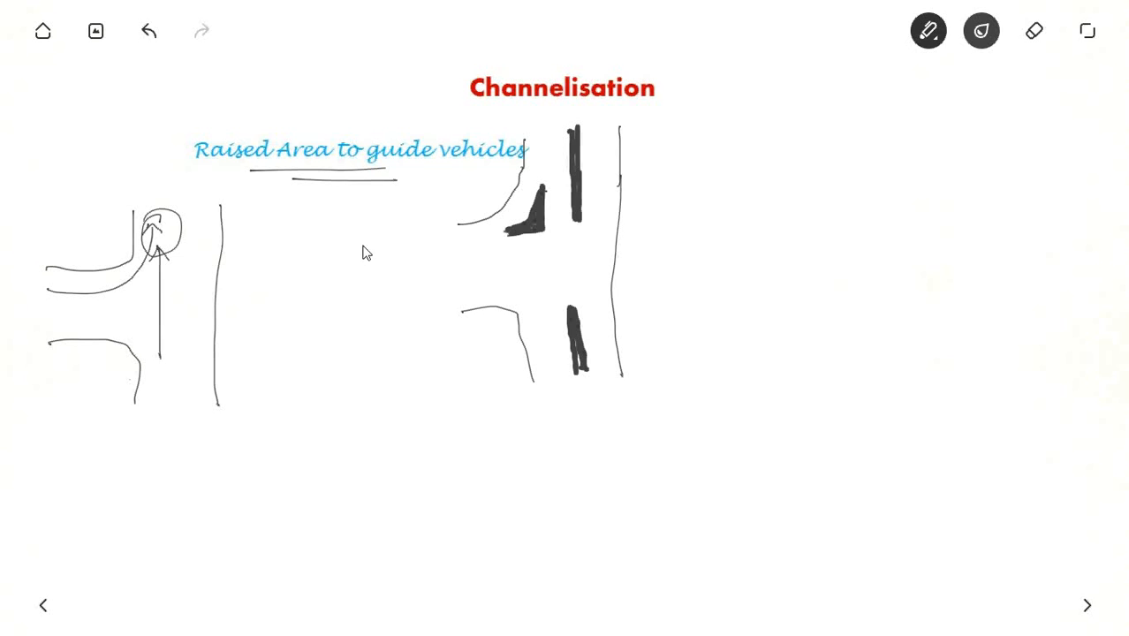
pyautogui.moveTo(463, 240)
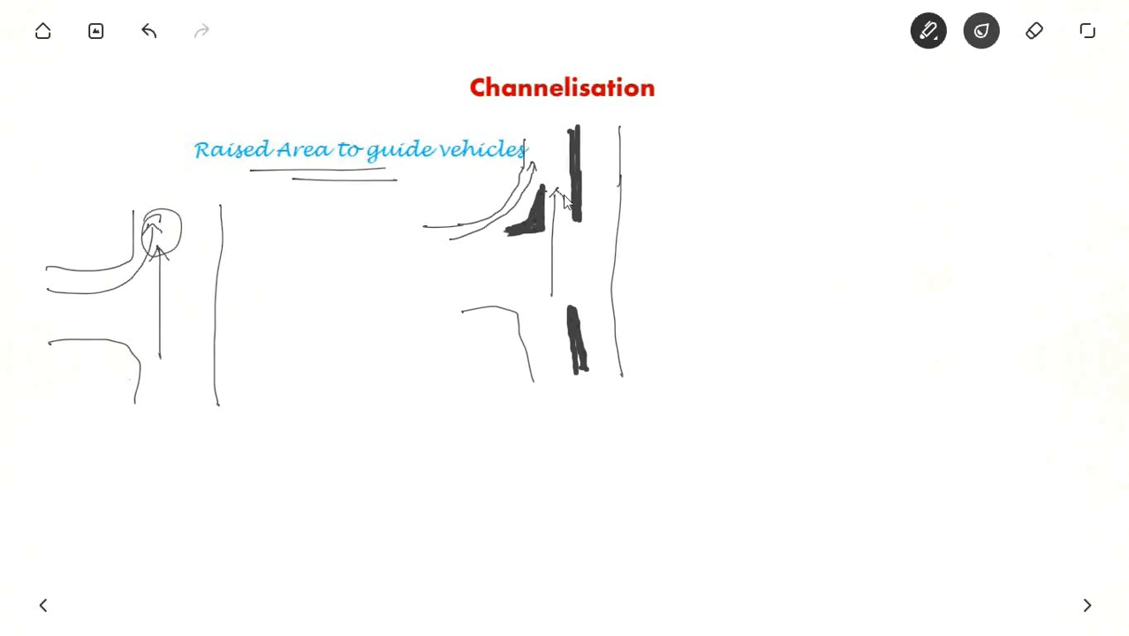
pyautogui.moveTo(546, 155)
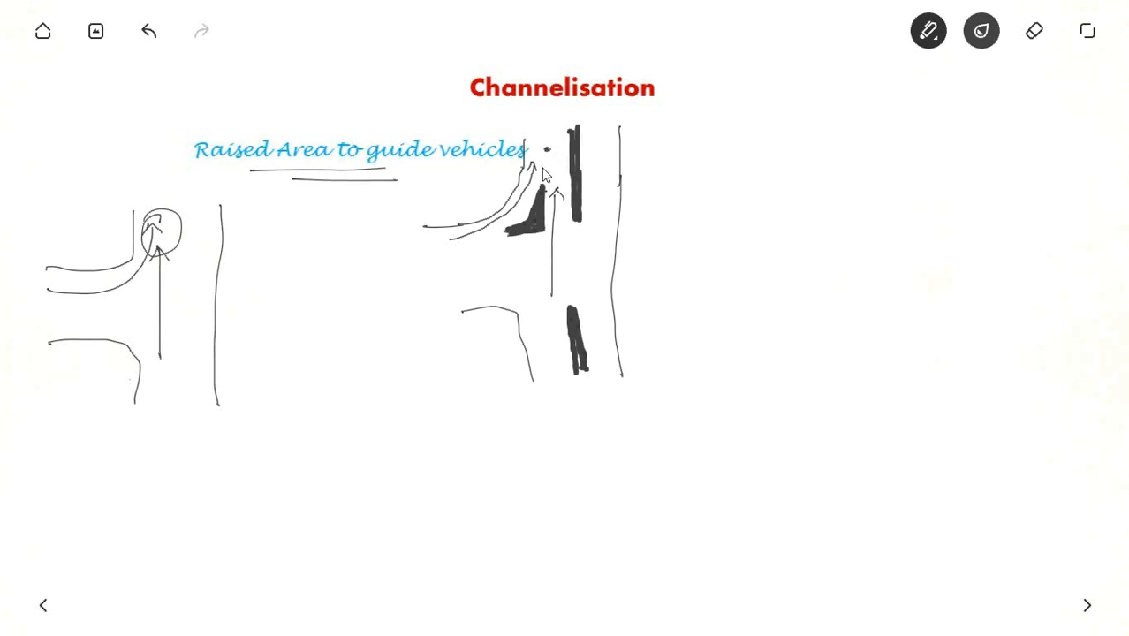
pyautogui.moveTo(482, 122); pyautogui.dragTo(584, 115)
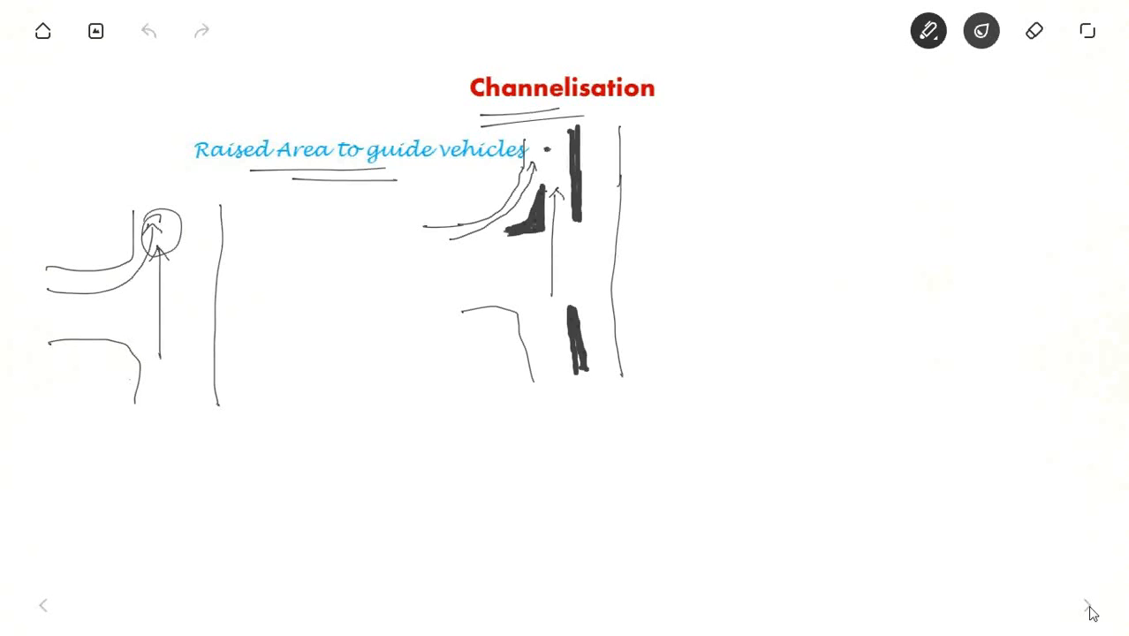
# On the Rotaries slide, draw a through path past the island, an east-arm turn-off and a westward curve beneath it
pyautogui.click(1087, 605)
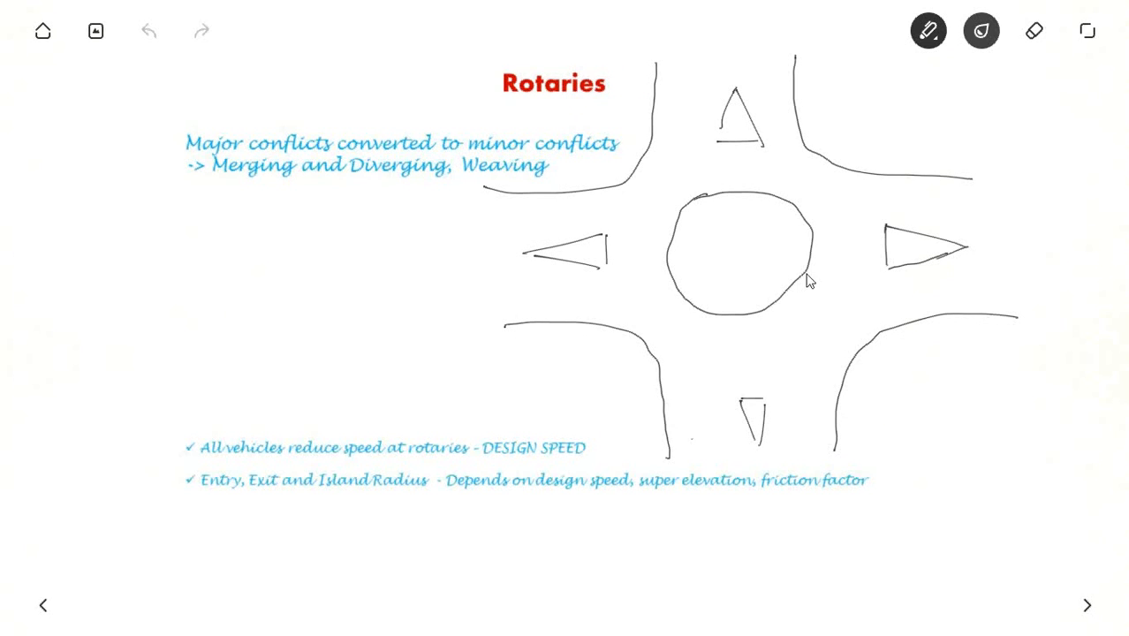
pyautogui.moveTo(398, 153)
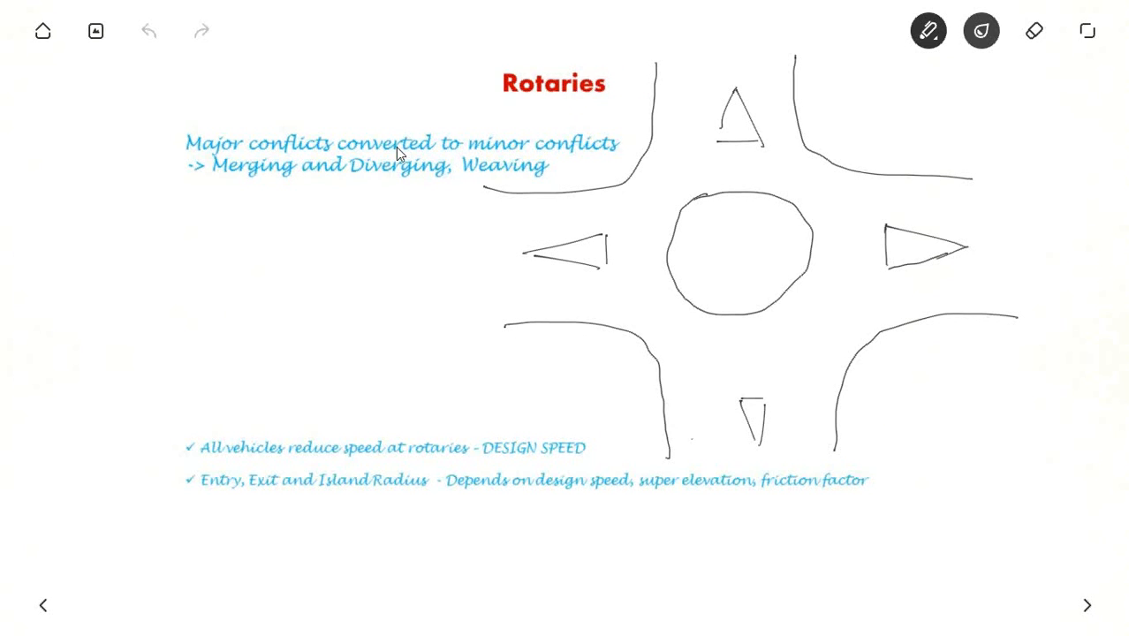
pyautogui.moveTo(271, 150)
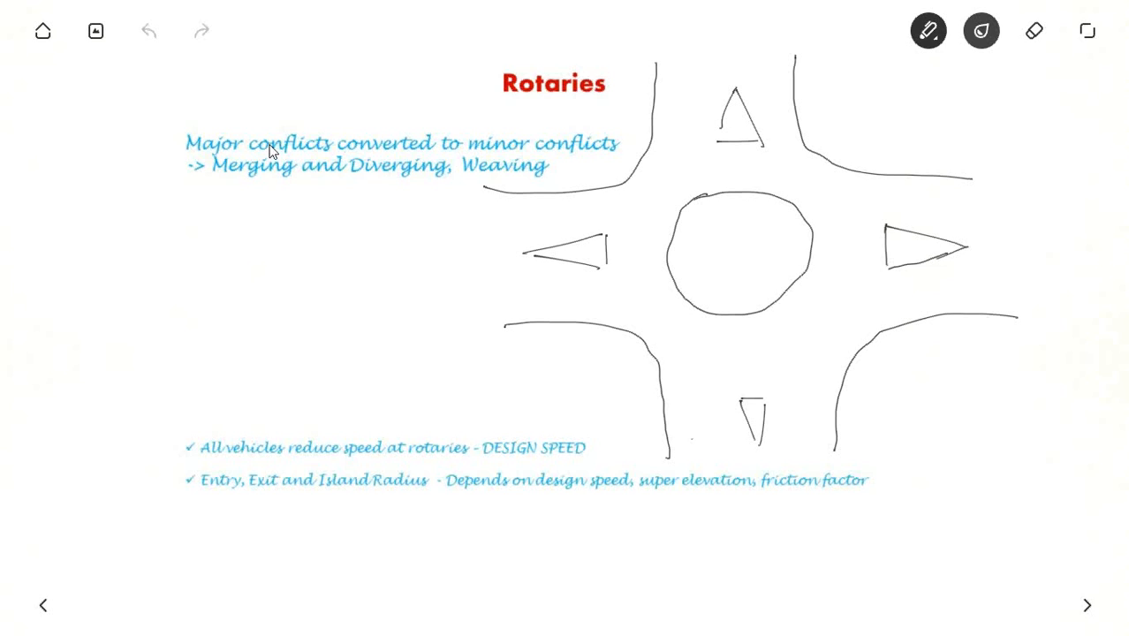
pyautogui.moveTo(594, 165)
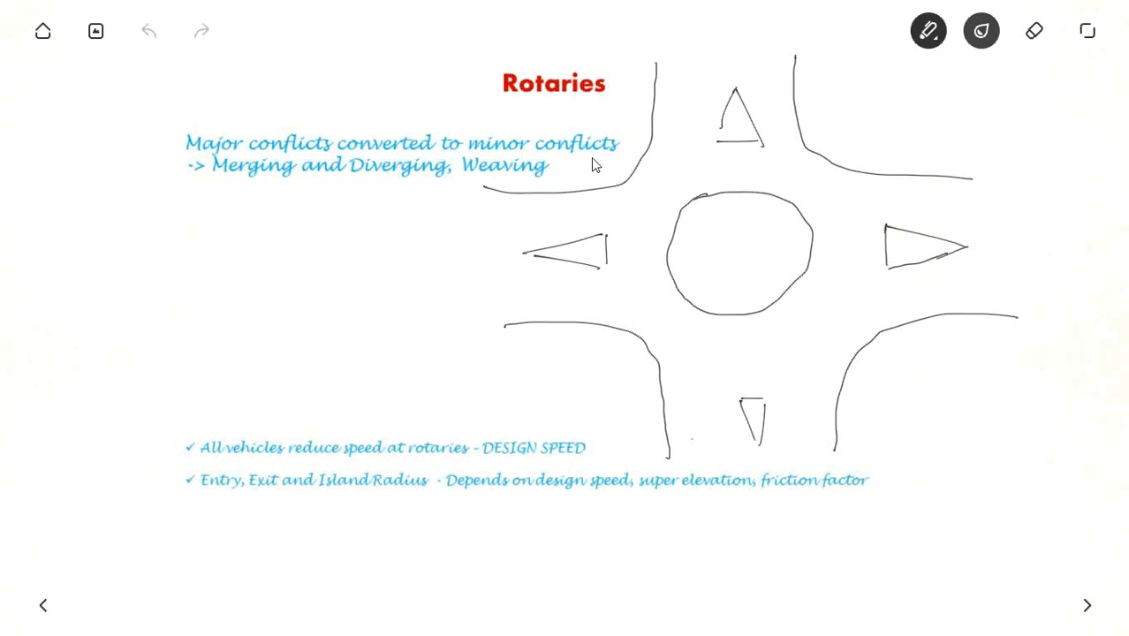
pyautogui.moveTo(696, 132)
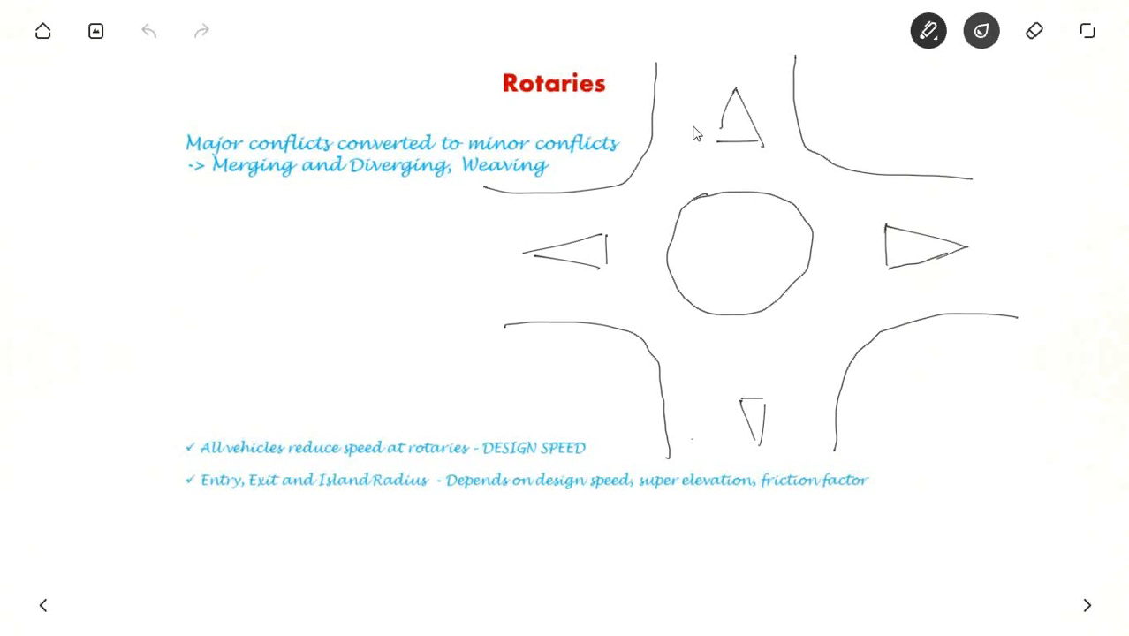
pyautogui.moveTo(778, 72)
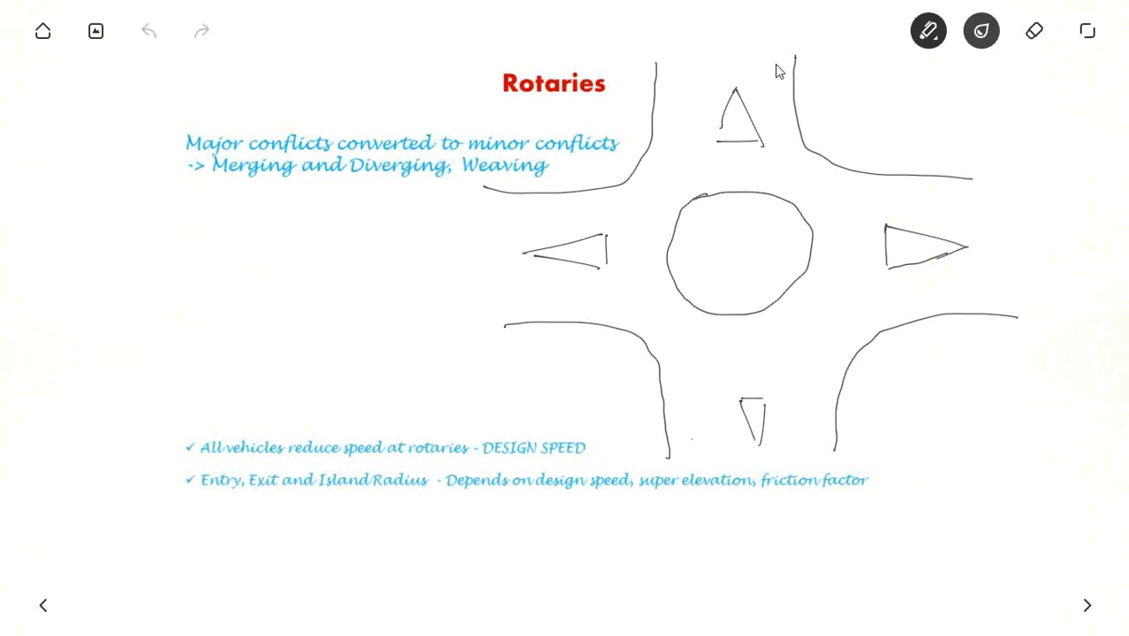
pyautogui.moveTo(771, 57); pyautogui.dragTo(780, 154)
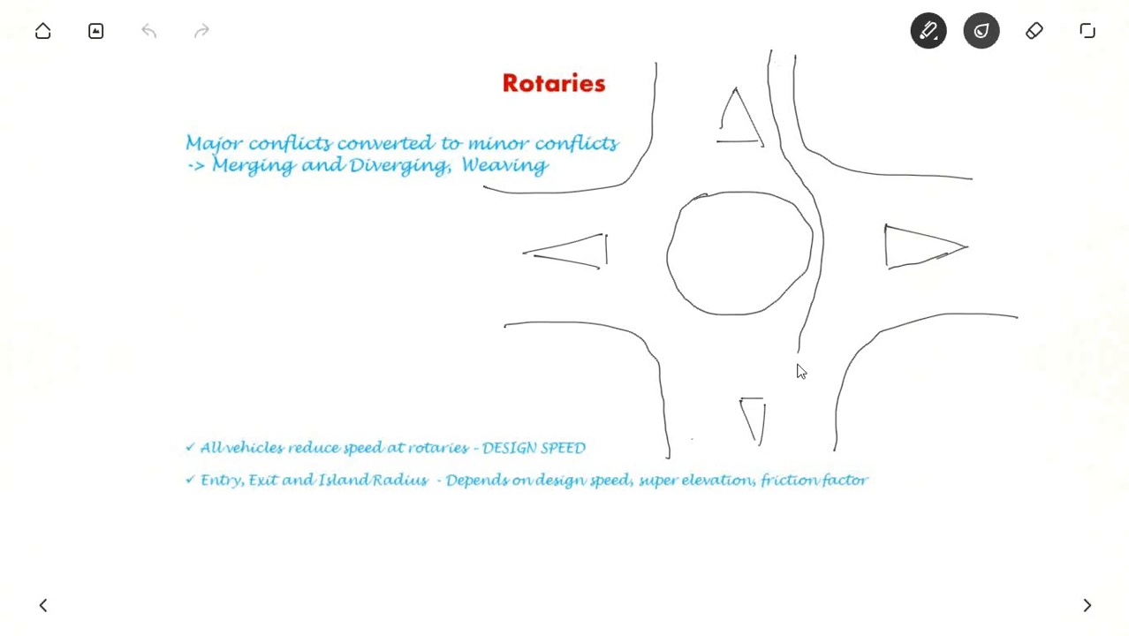
pyautogui.moveTo(800, 367); pyautogui.dragTo(804, 397)
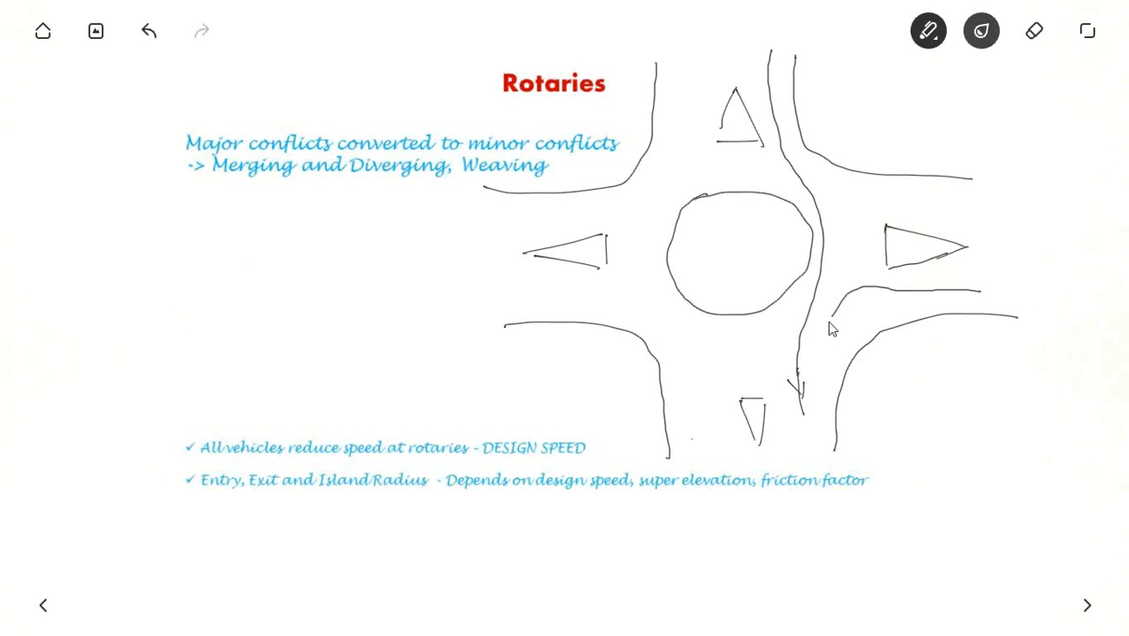
pyautogui.moveTo(835, 327); pyautogui.dragTo(777, 363)
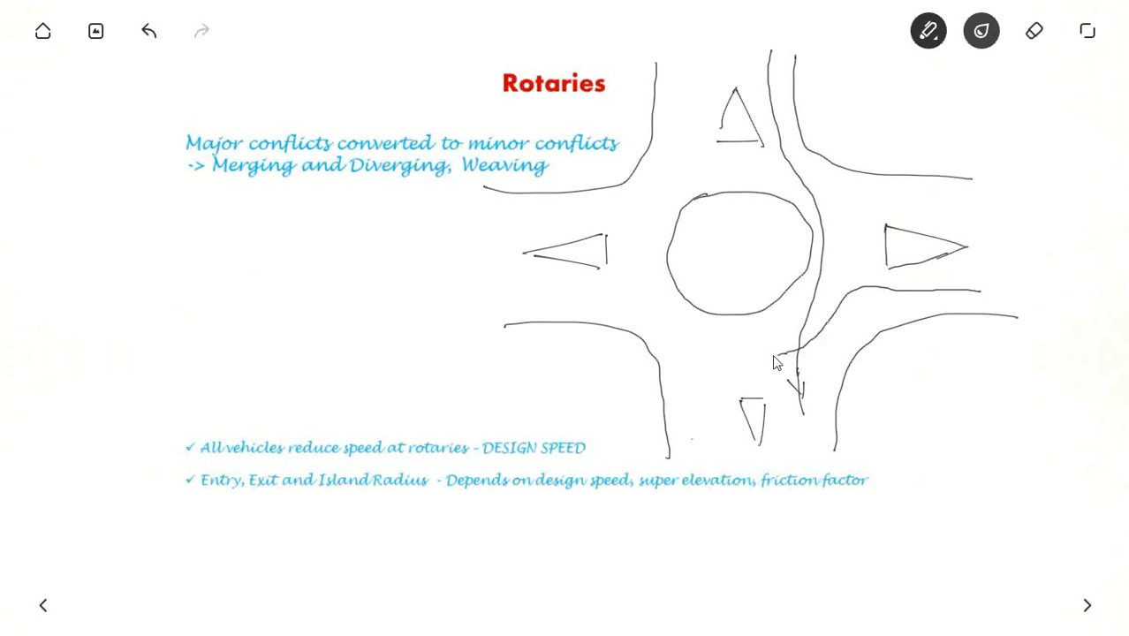
pyautogui.moveTo(777, 358); pyautogui.dragTo(663, 318)
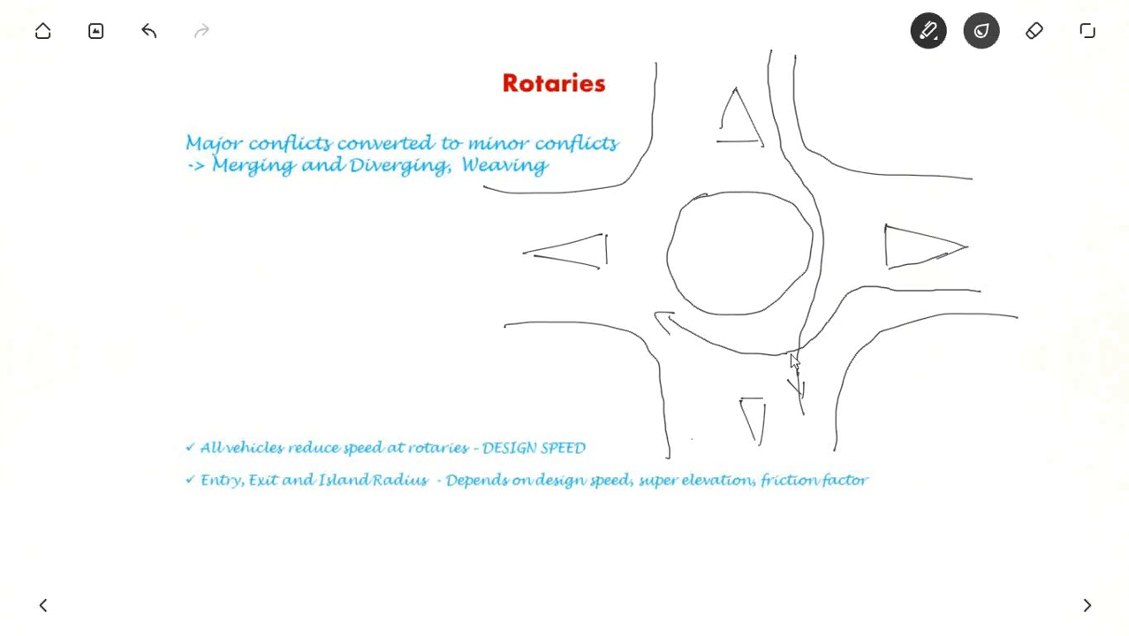
pyautogui.moveTo(529, 226)
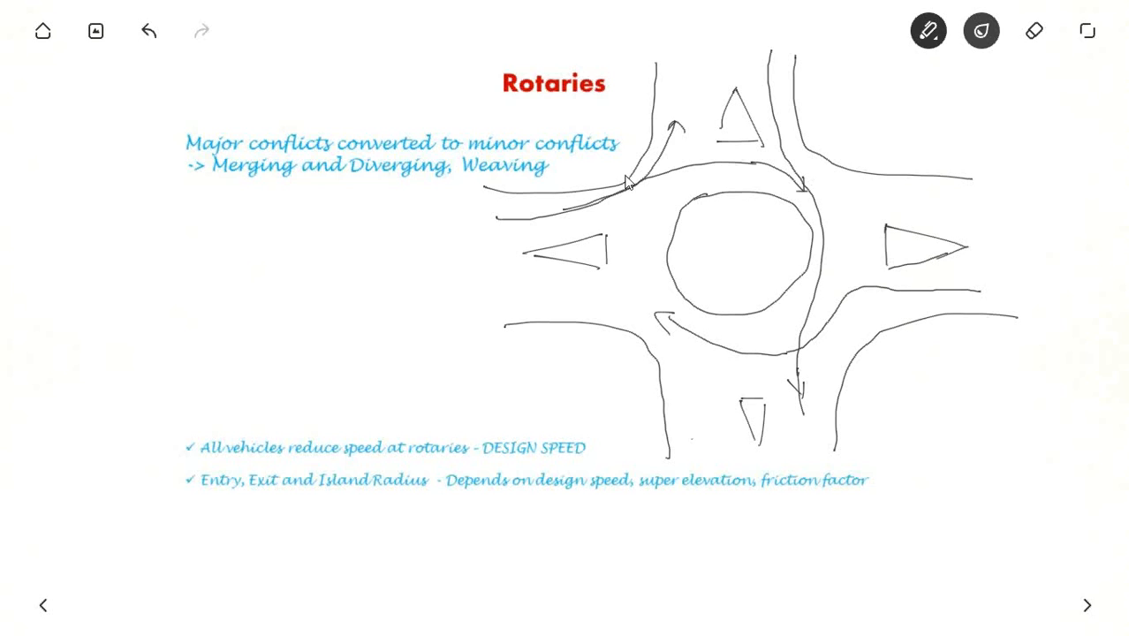
pyautogui.moveTo(236, 185)
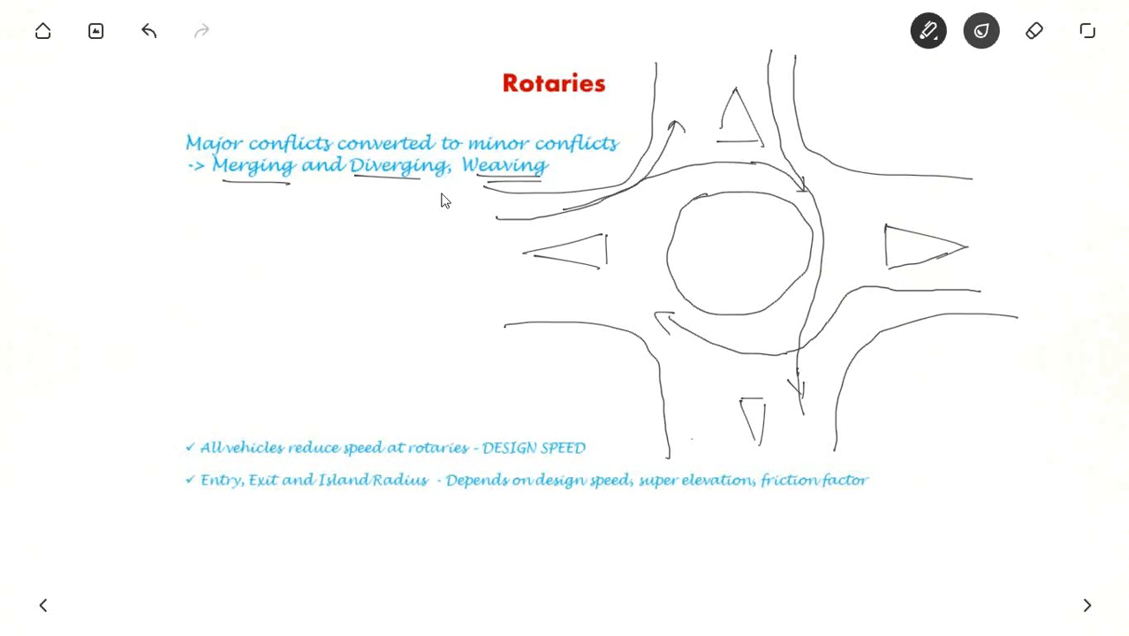
pyautogui.moveTo(608, 160)
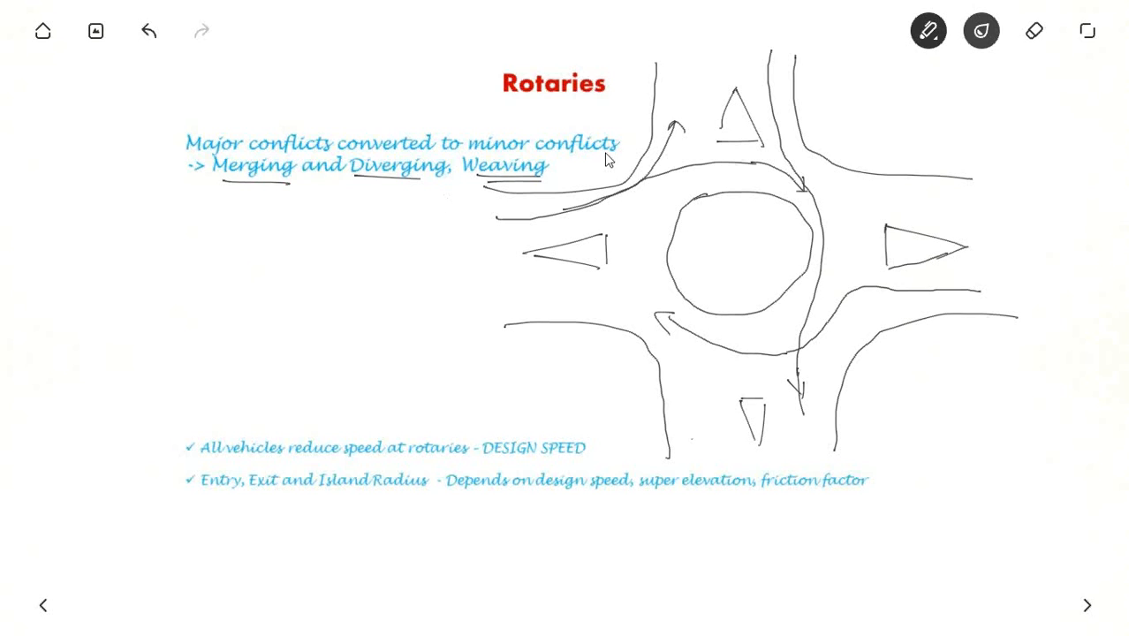
pyautogui.moveTo(449, 374)
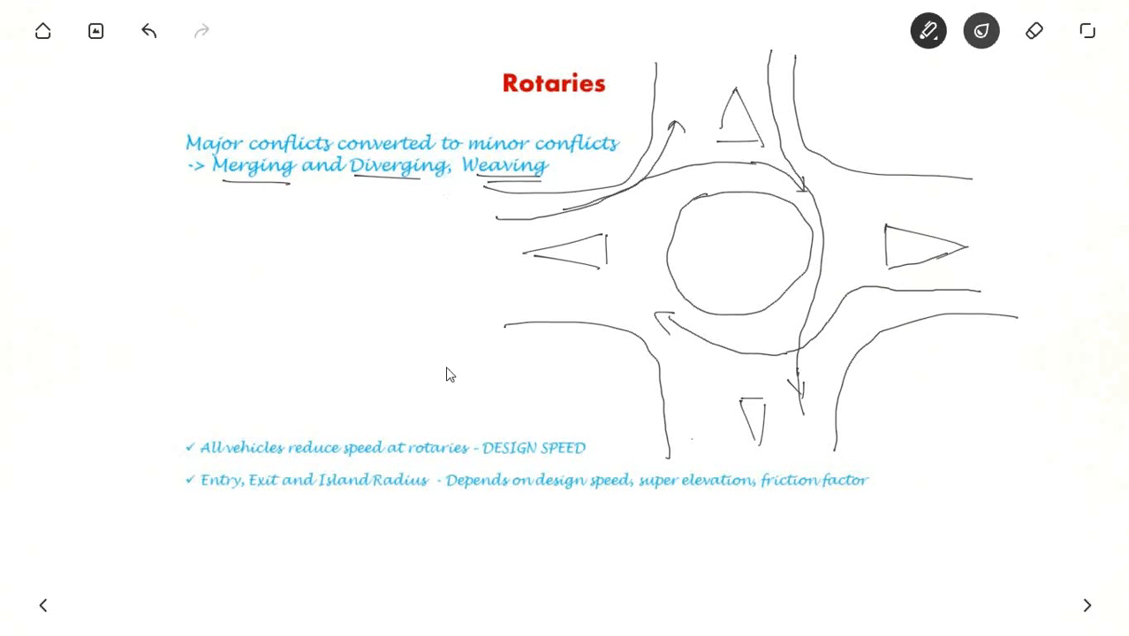
pyautogui.moveTo(703, 432)
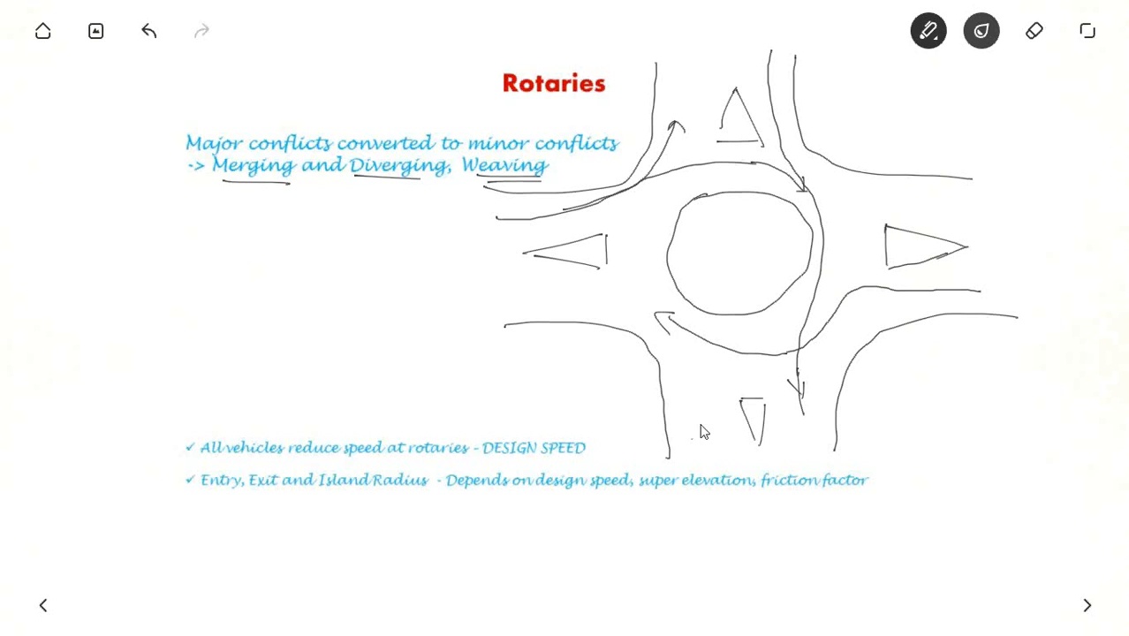
pyautogui.moveTo(738, 259)
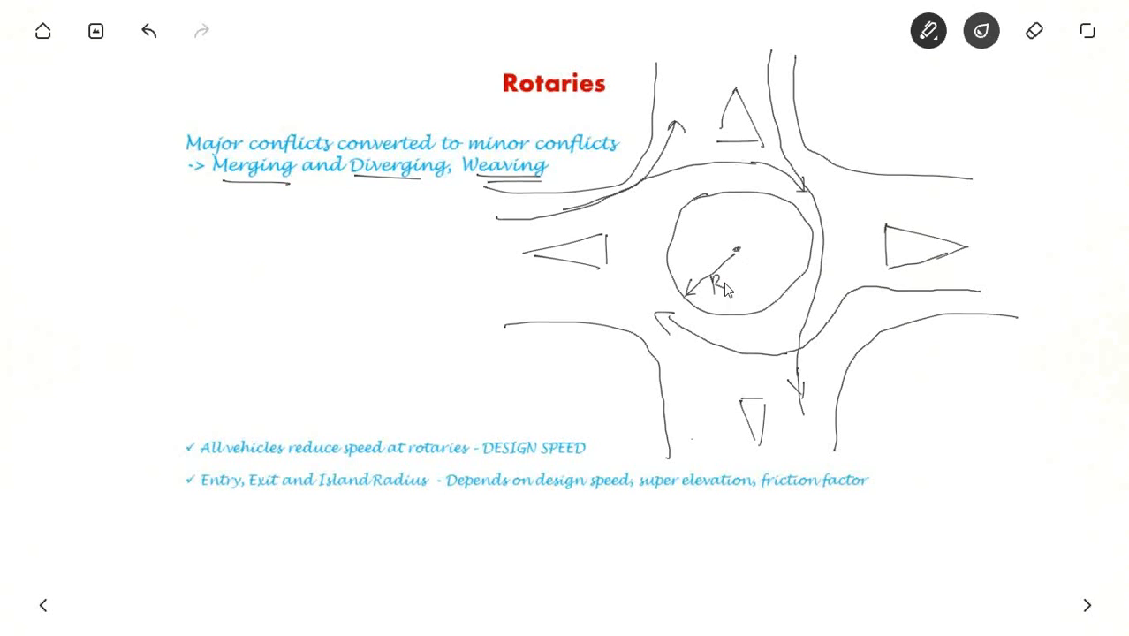
pyautogui.moveTo(656, 389)
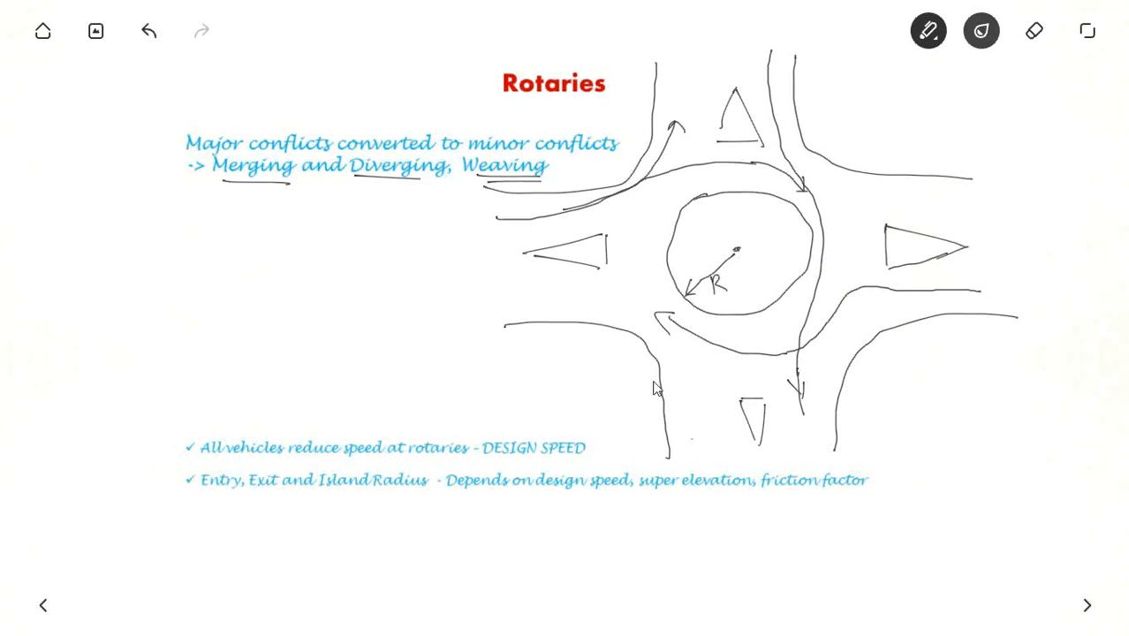
# Draw the lower-left splitter island shape and add arrowed entry paths around it
pyautogui.moveTo(596, 411); pyautogui.dragTo(654, 366)
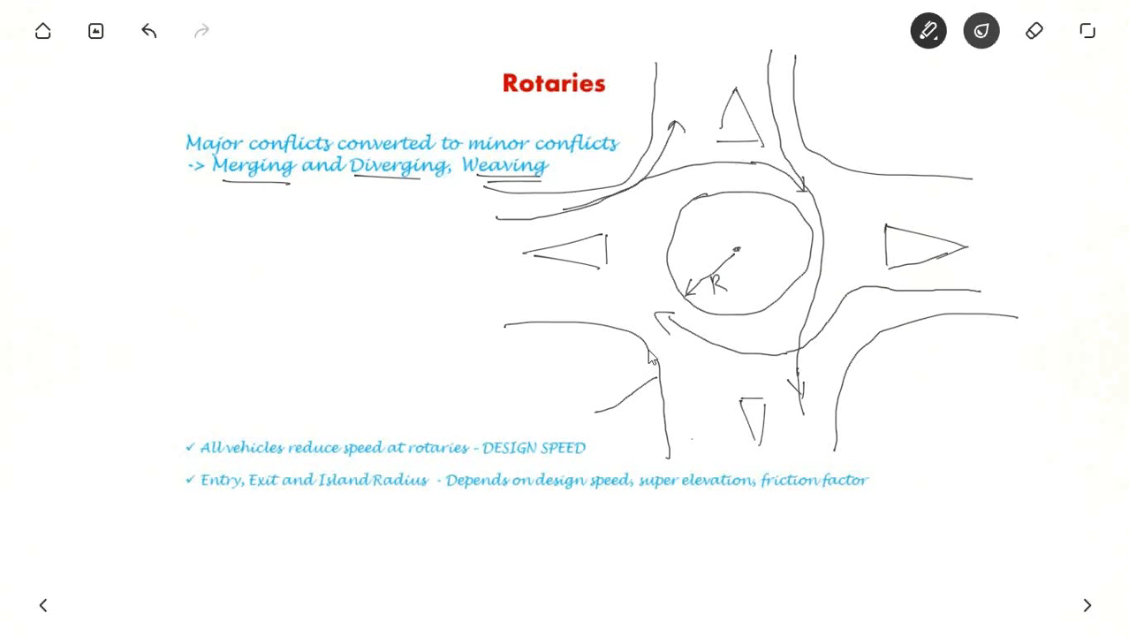
pyautogui.moveTo(650, 354); pyautogui.dragTo(601, 411)
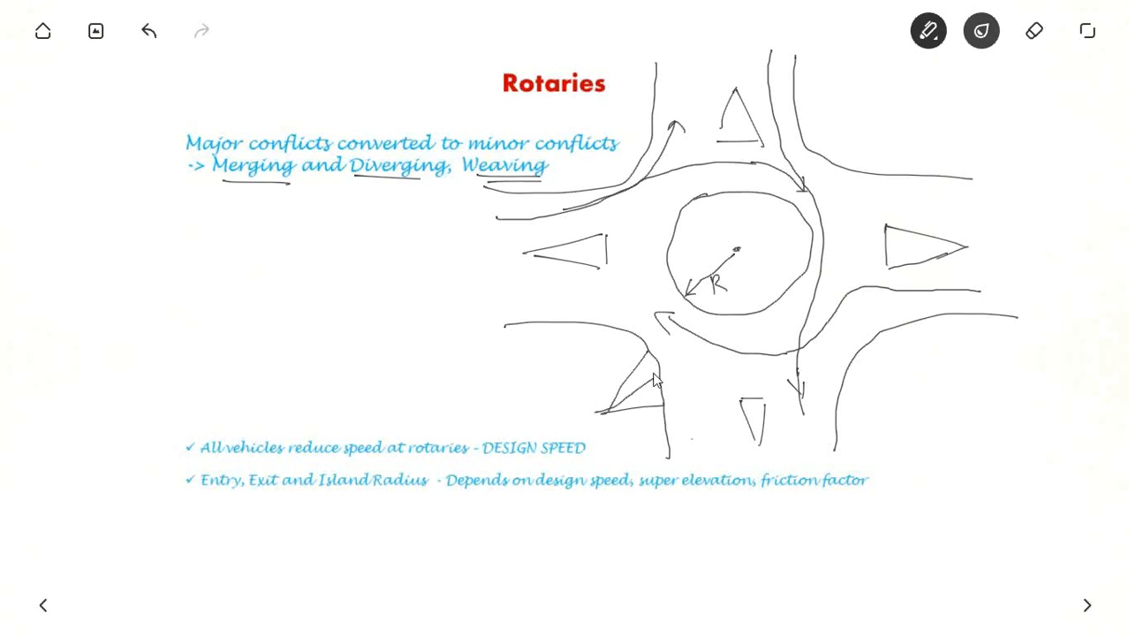
pyautogui.moveTo(658, 380); pyautogui.dragTo(637, 402)
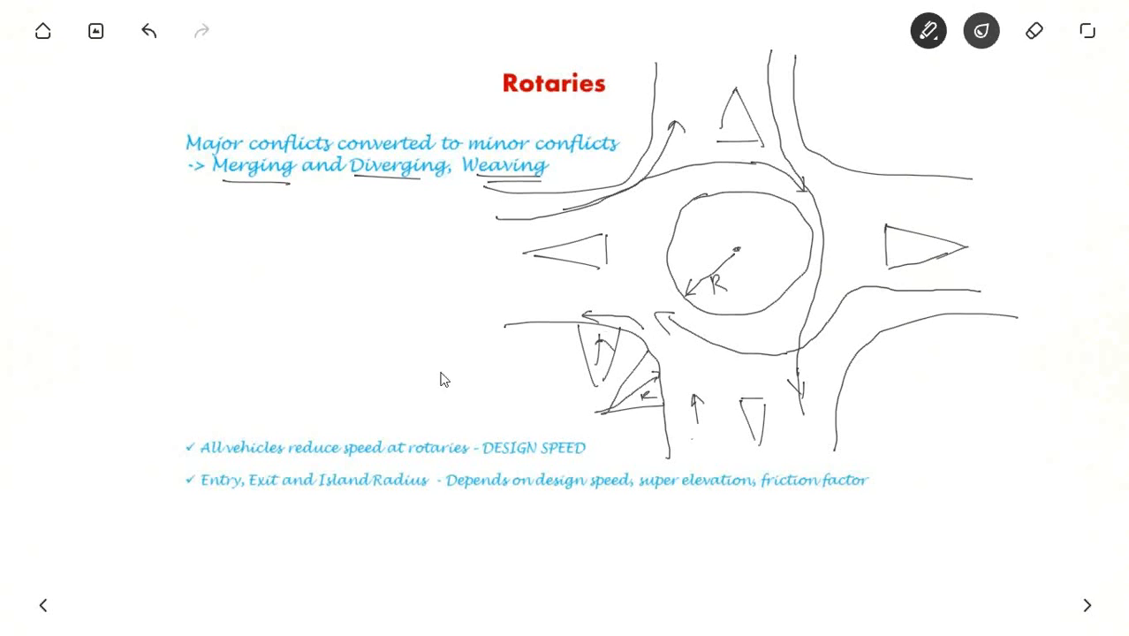
pyautogui.moveTo(221, 498)
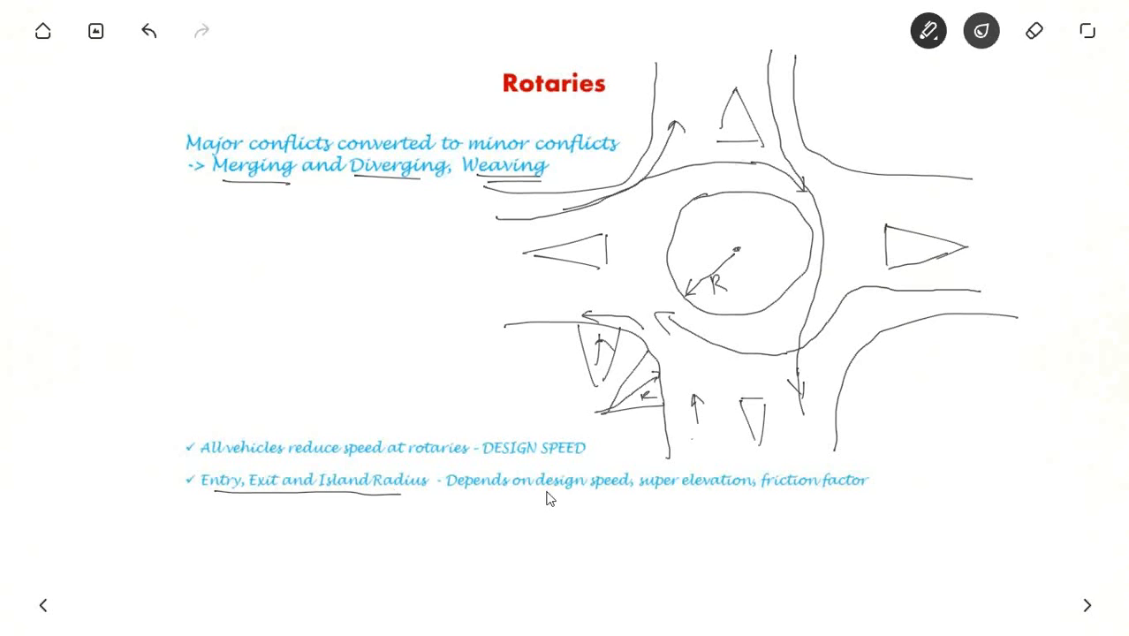
# Circle design speed, underline super elevation and friction factor, and add branch arrows below the radius terms
pyautogui.moveTo(544, 482); pyautogui.dragTo(627, 486)
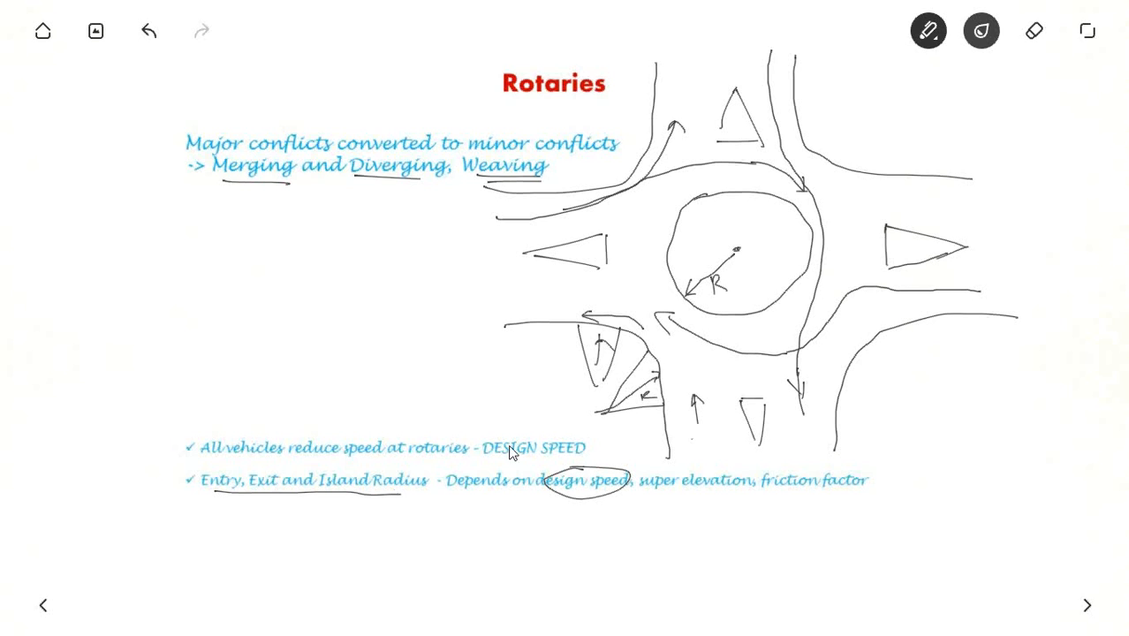
pyautogui.moveTo(705, 436)
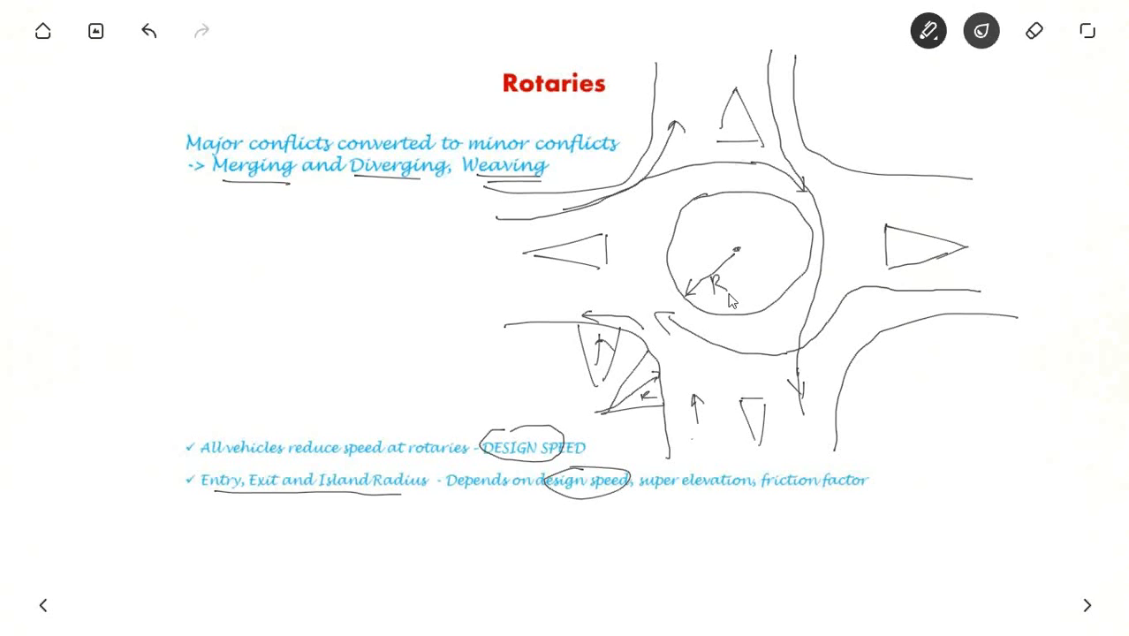
pyautogui.moveTo(278, 493)
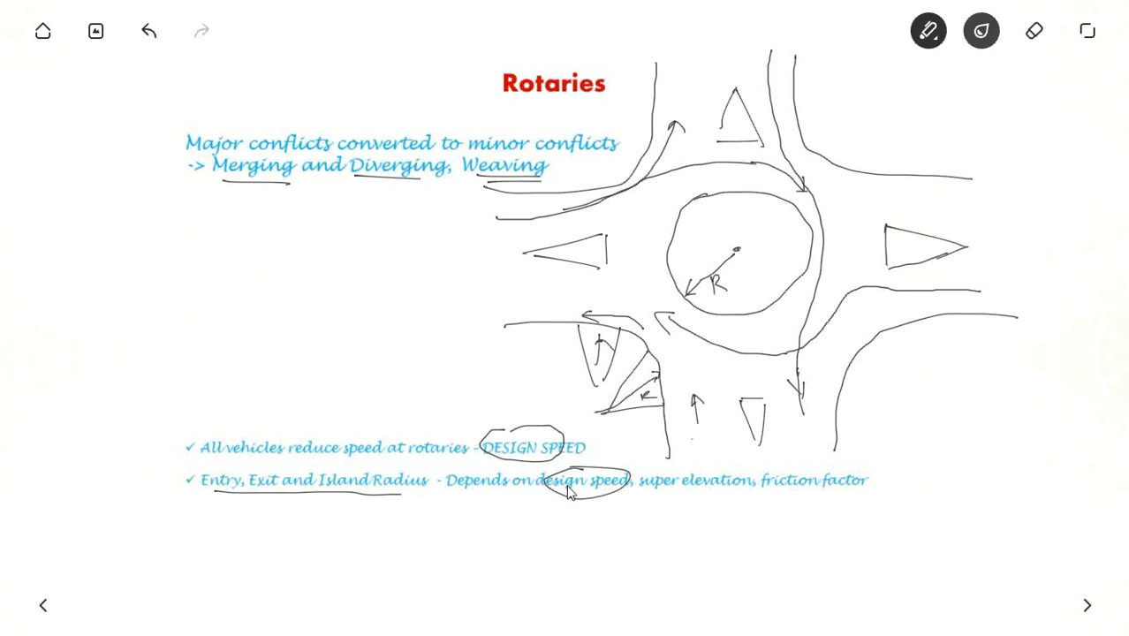
pyautogui.moveTo(670, 493); pyautogui.dragTo(725, 497)
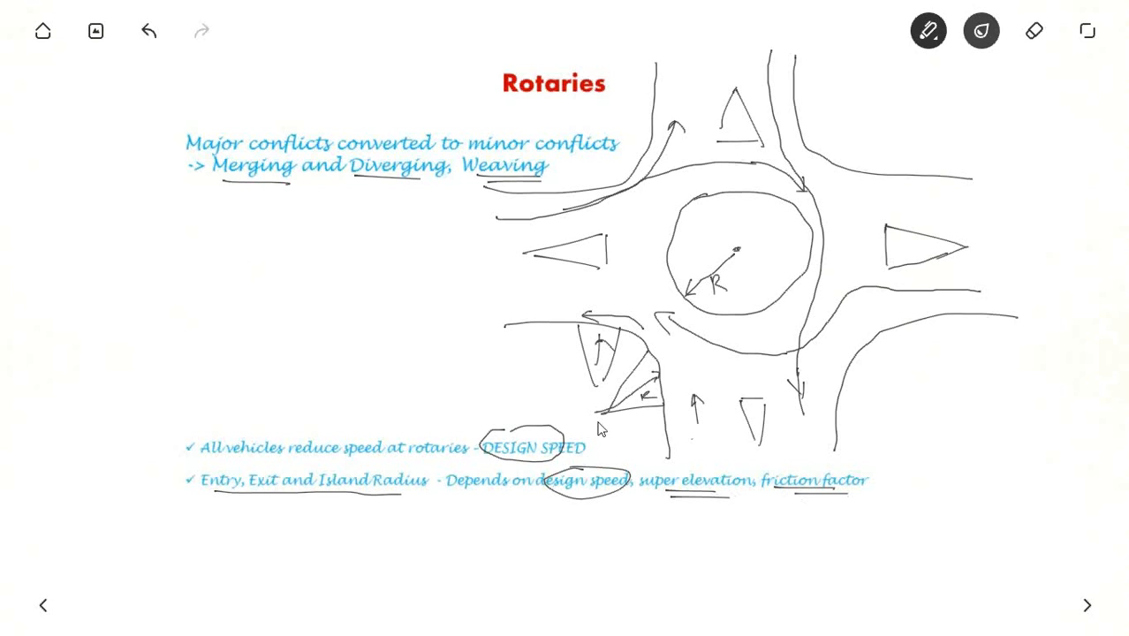
pyautogui.moveTo(223, 493); pyautogui.dragTo(225, 517)
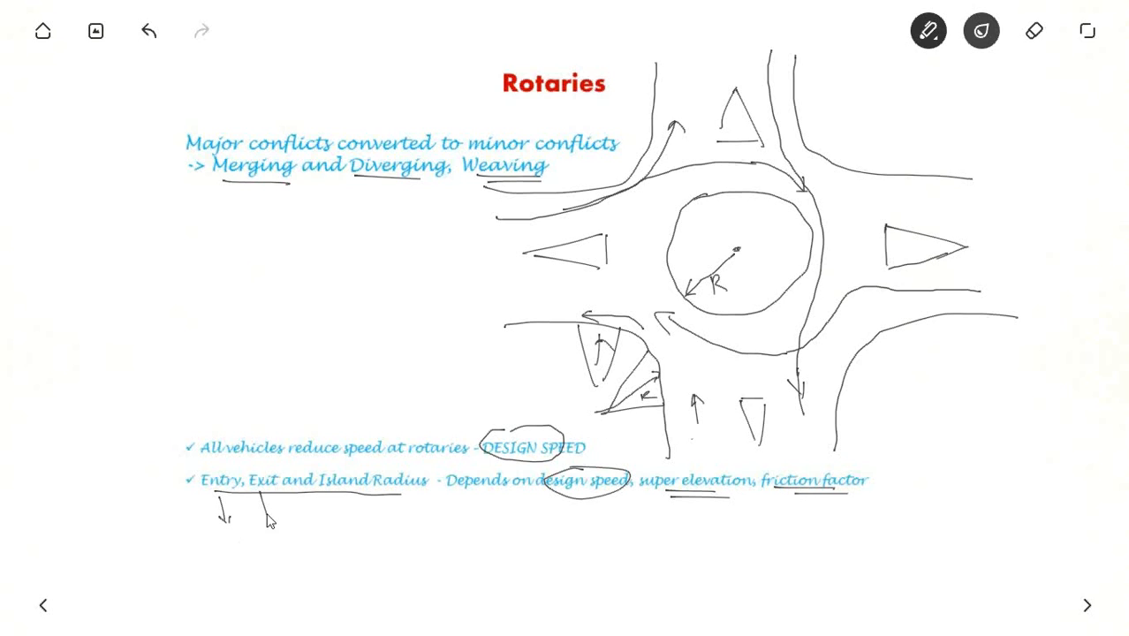
pyautogui.moveTo(270, 513); pyautogui.dragTo(261, 553)
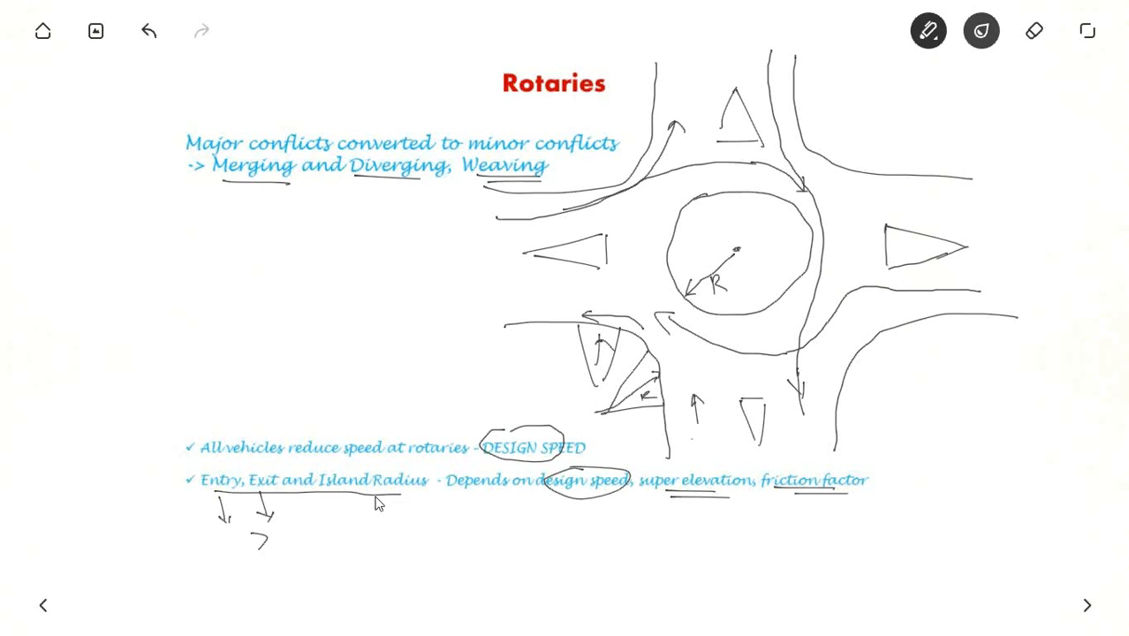
pyautogui.moveTo(614, 323)
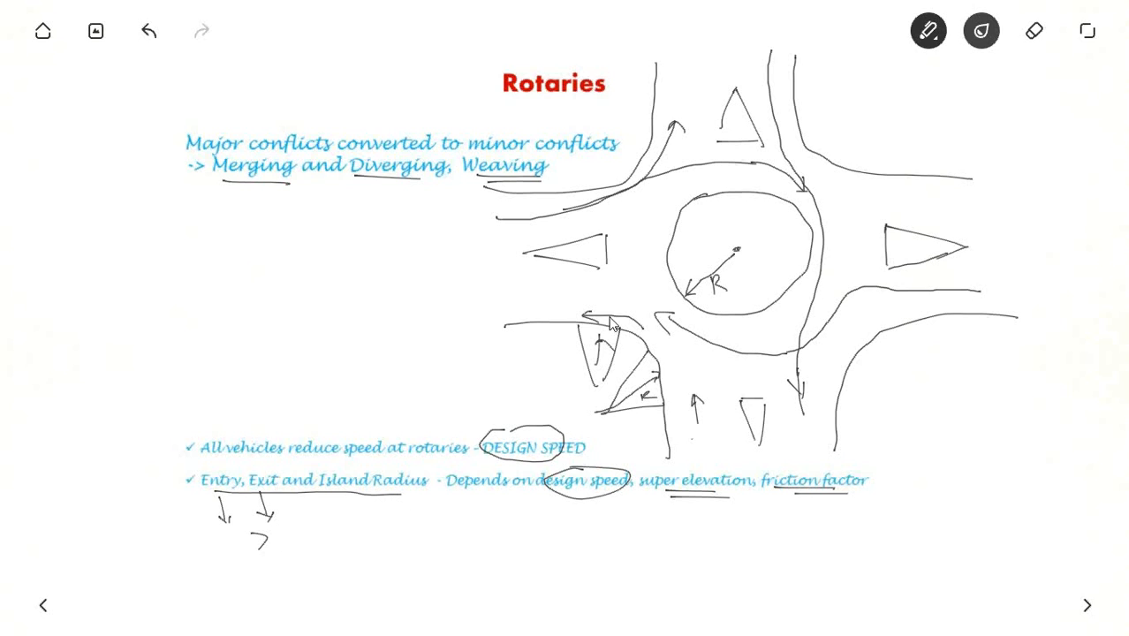
pyautogui.moveTo(591, 310)
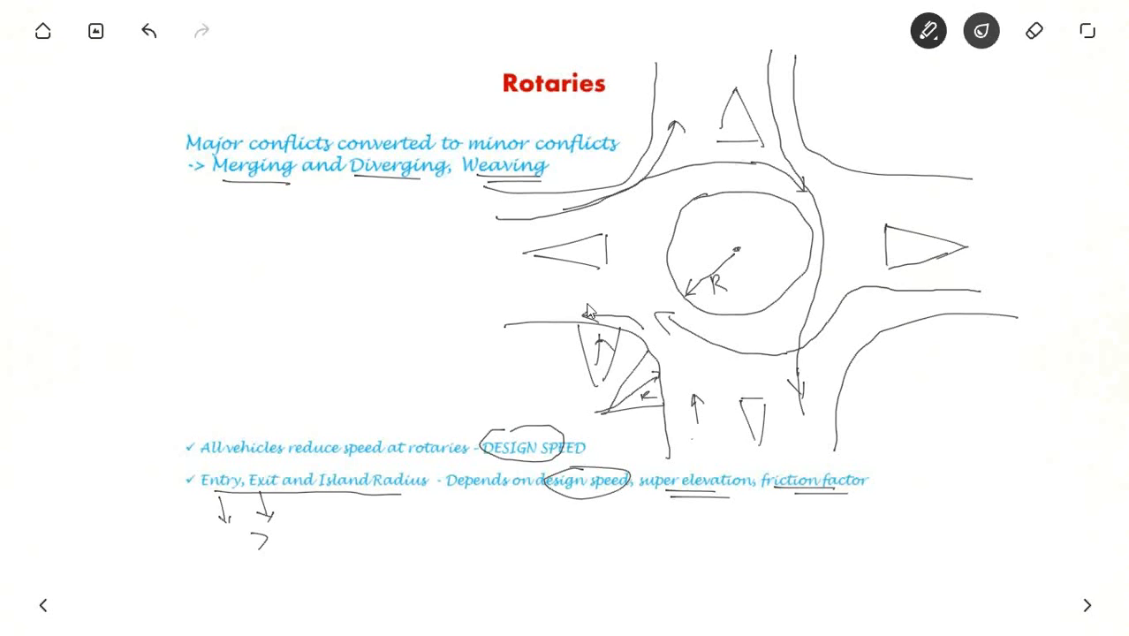
pyautogui.moveTo(530, 320)
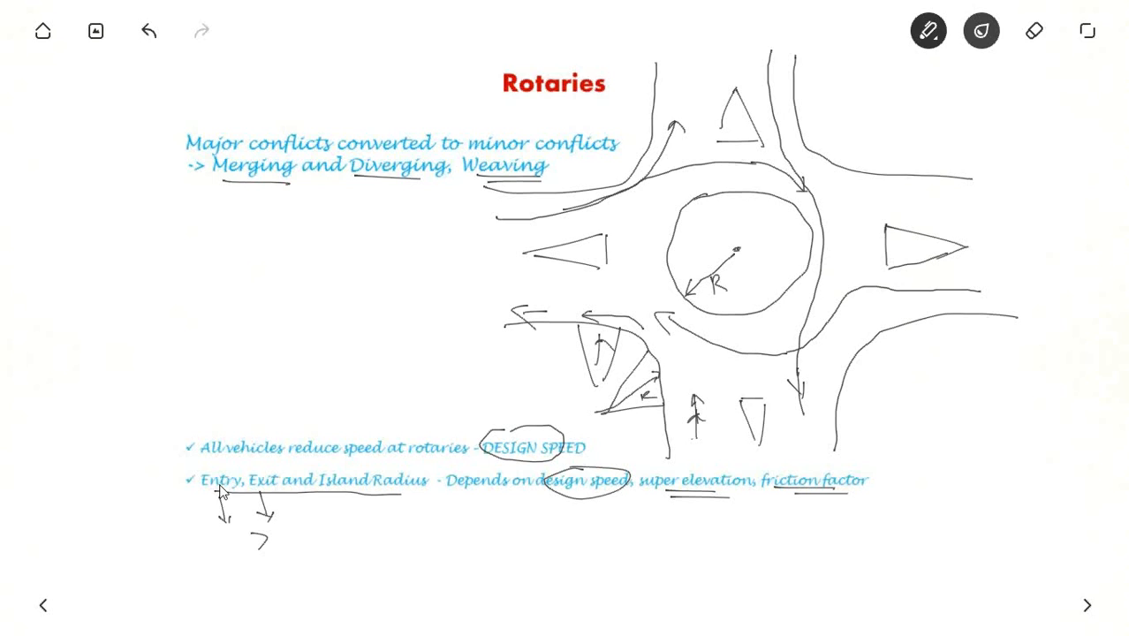
pyautogui.moveTo(276, 500)
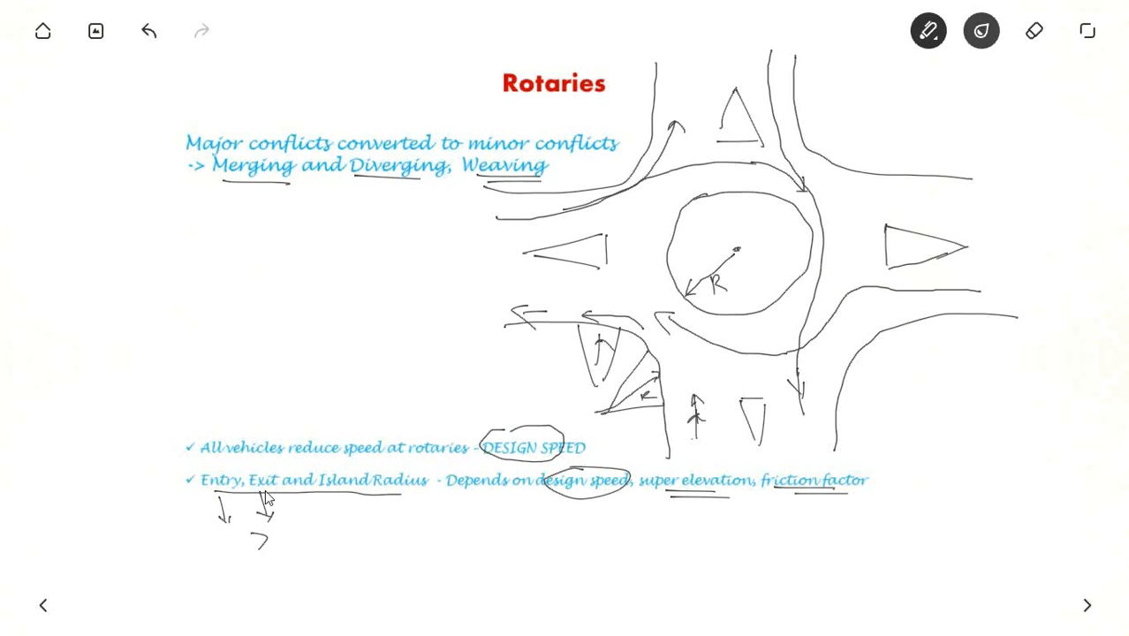
pyautogui.moveTo(928, 566)
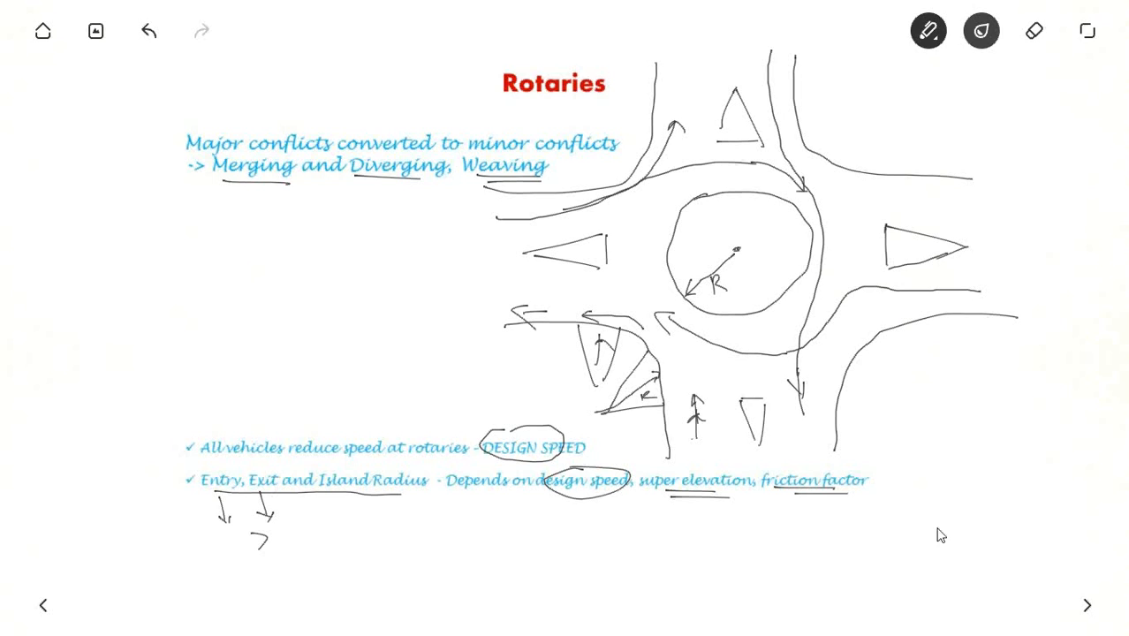
pyautogui.moveTo(1023, 561)
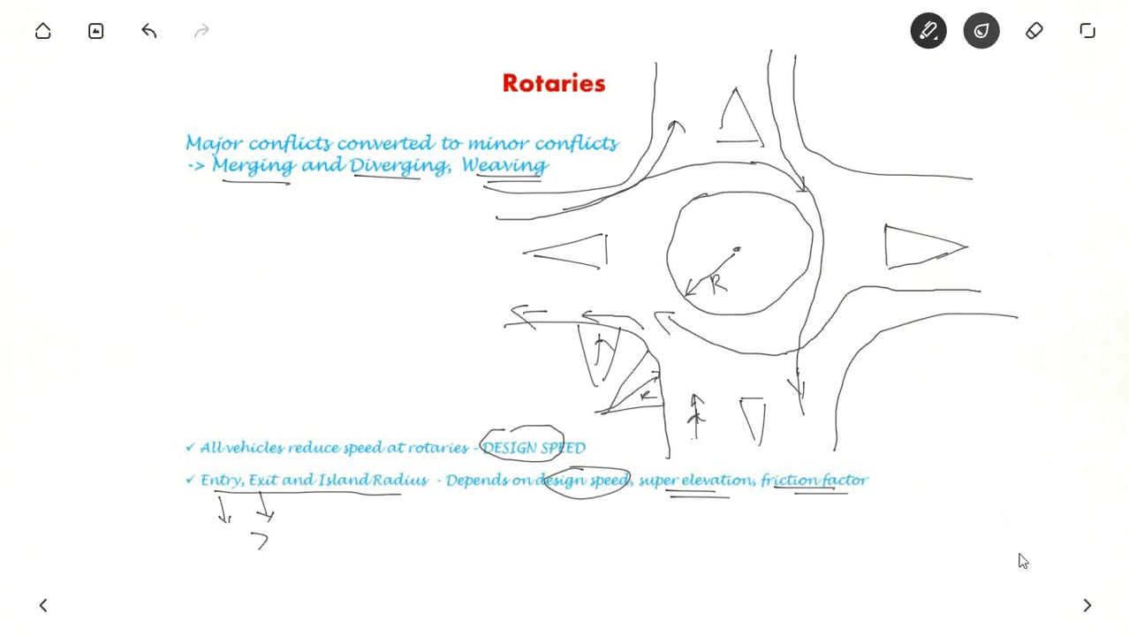